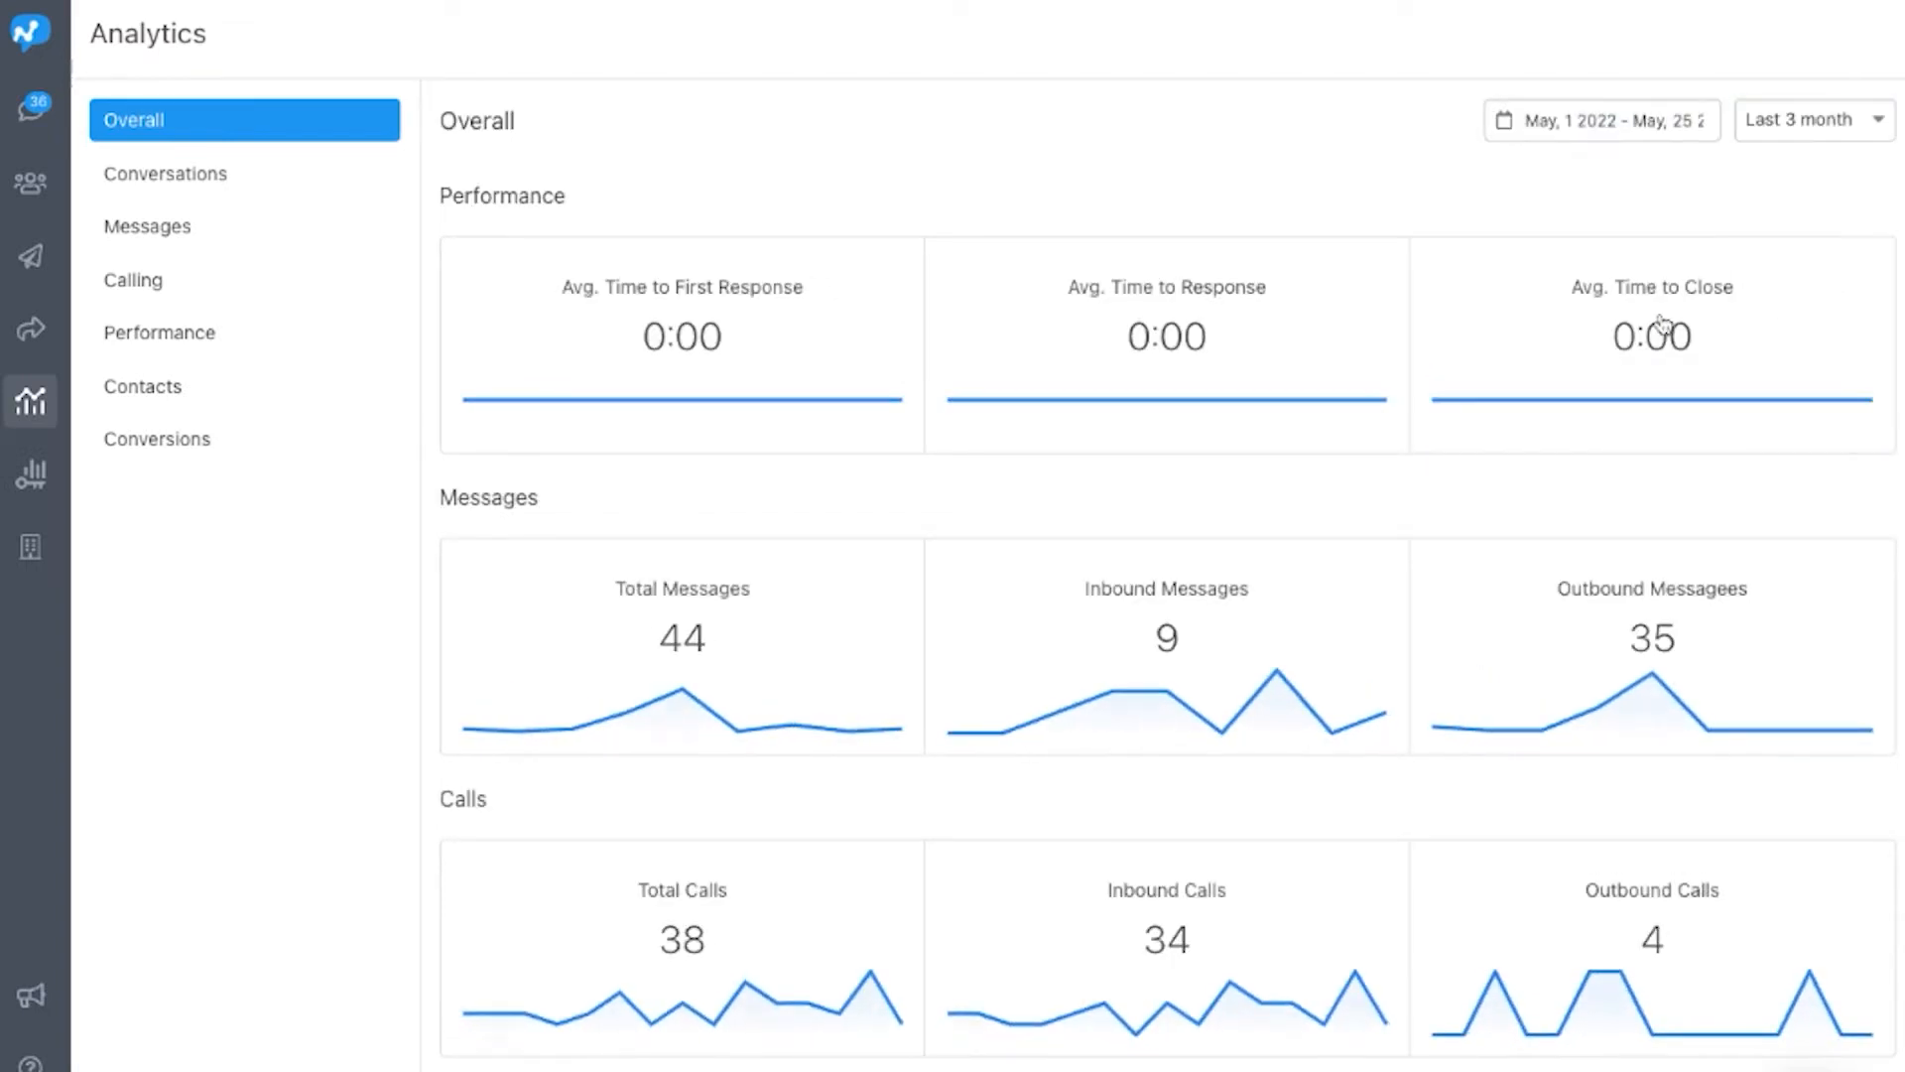
# - Switch the Overall analytics date range to the last 6 months
pyautogui.click(1815, 119)
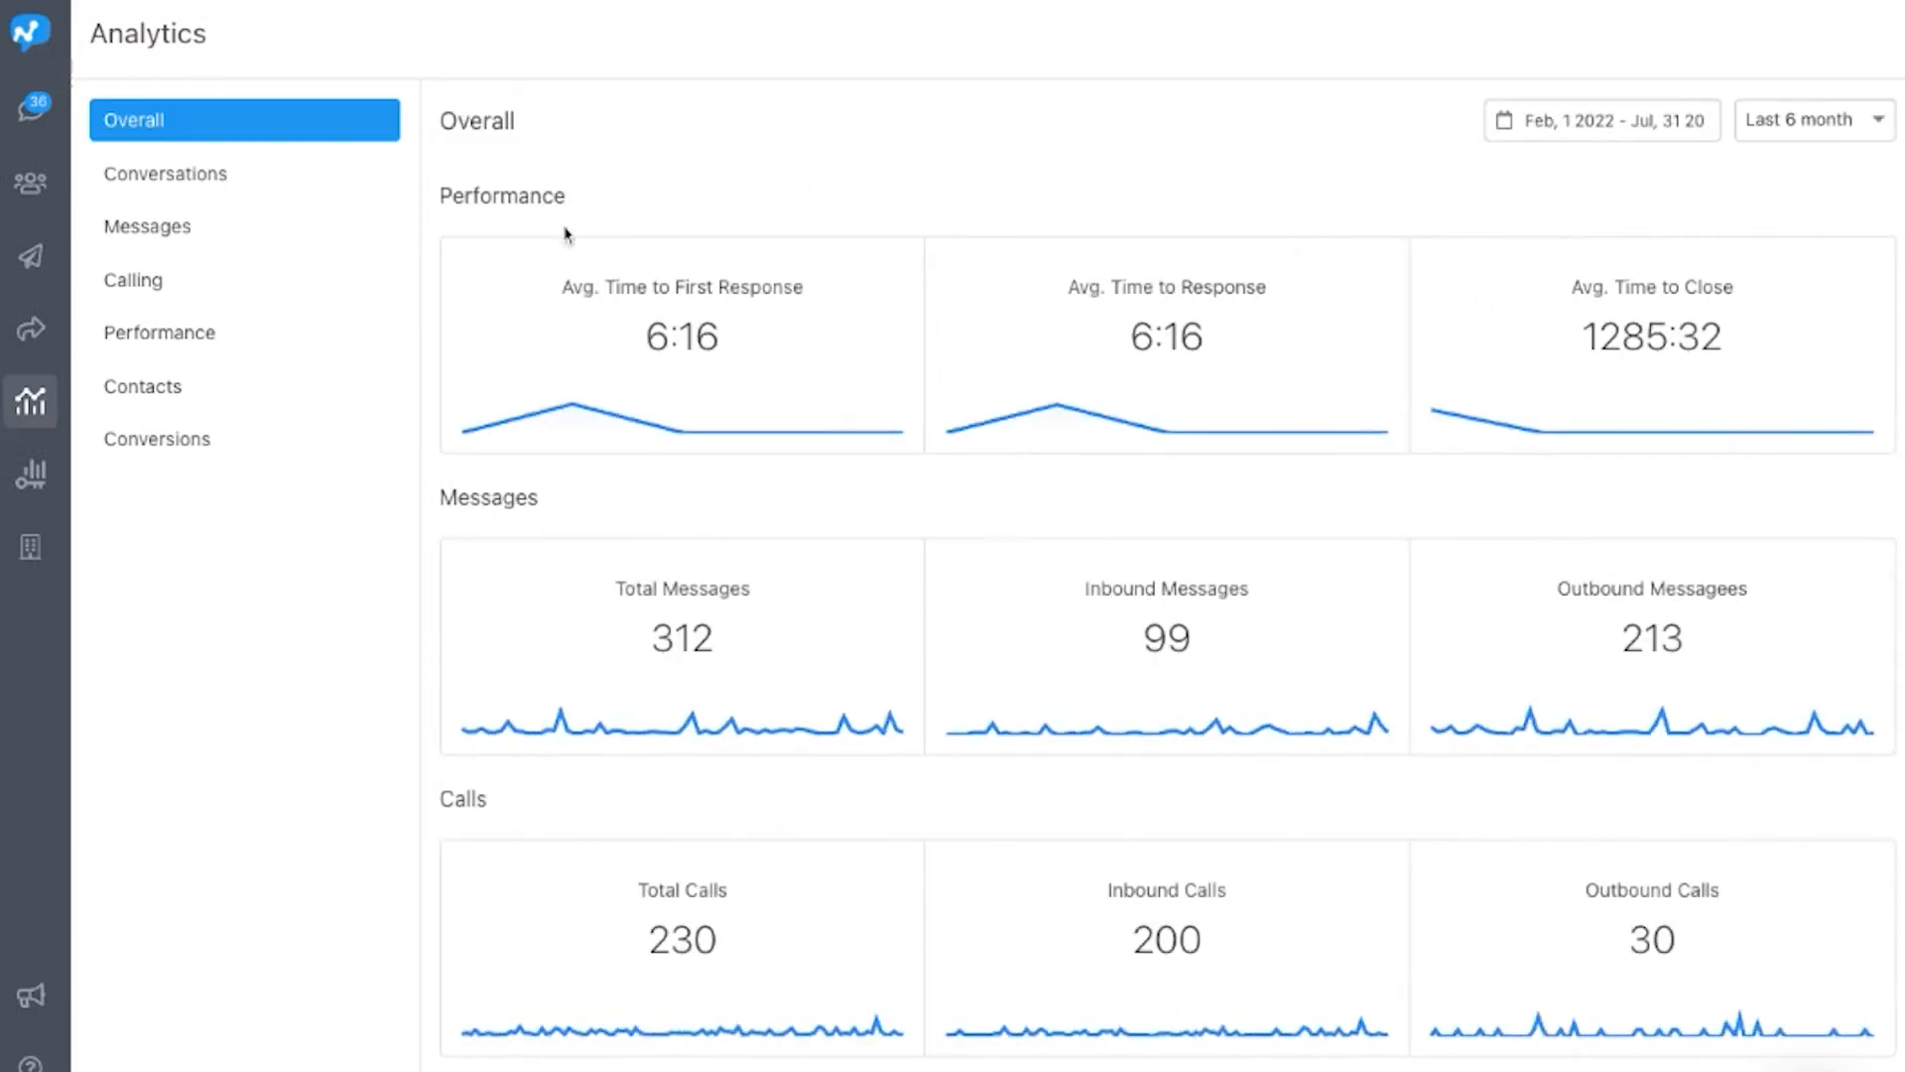
# - Show Conversations as a filtered monthly bar chart, then view Conversions analytics
pyautogui.click(164, 173)
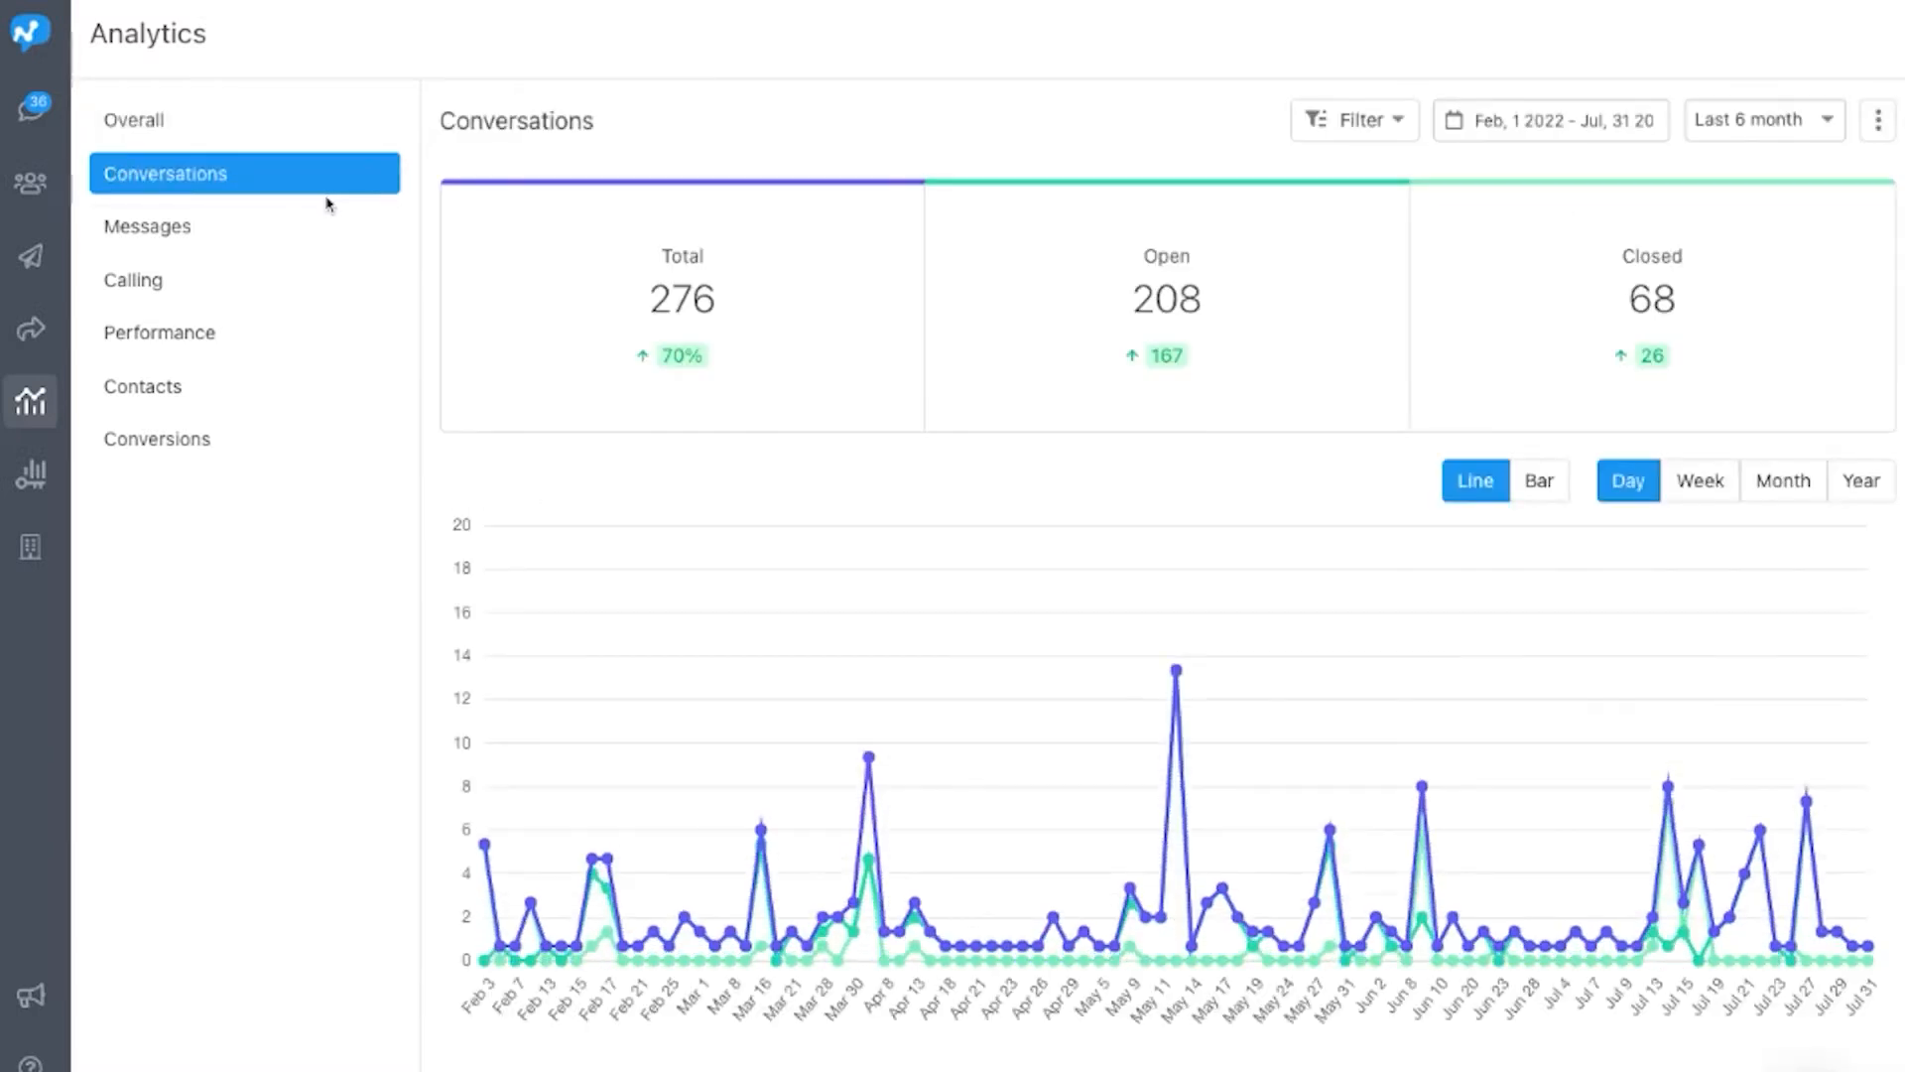
pyautogui.click(1539, 480)
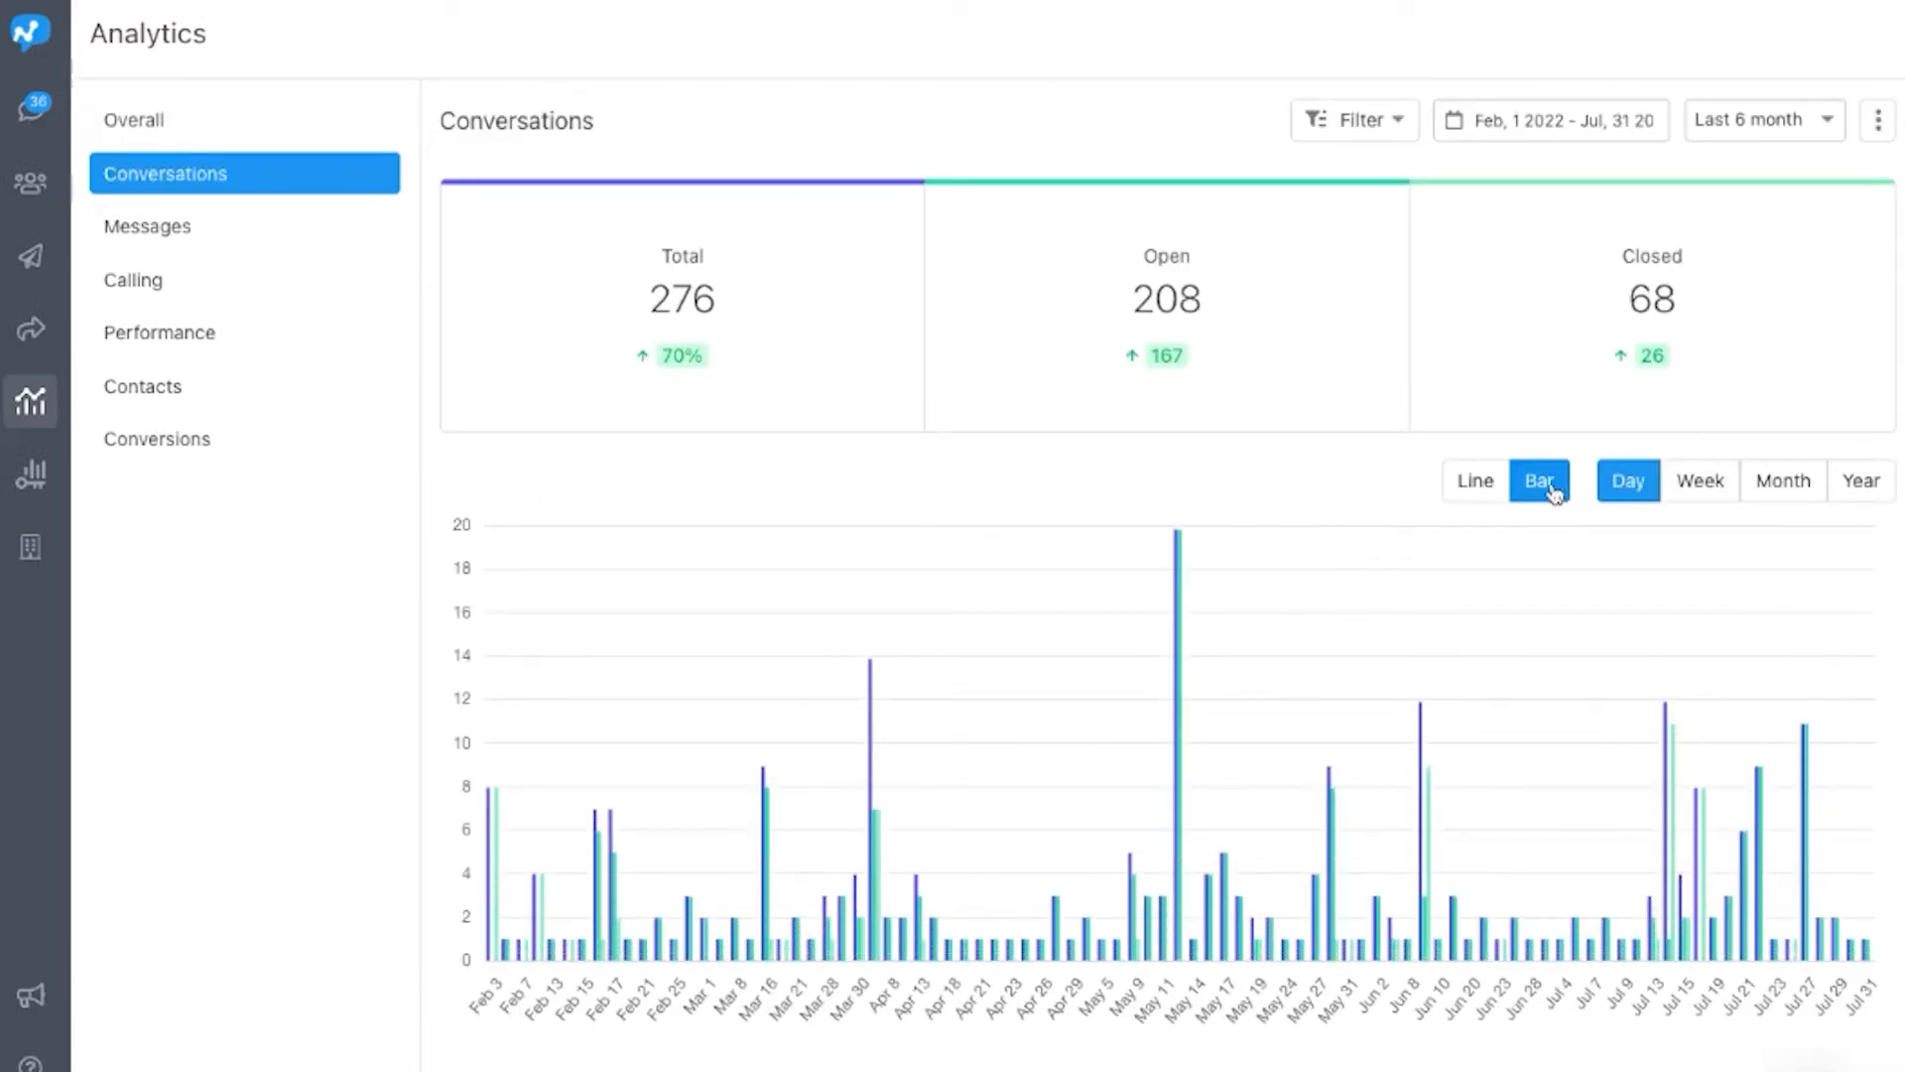
pyautogui.click(1355, 120)
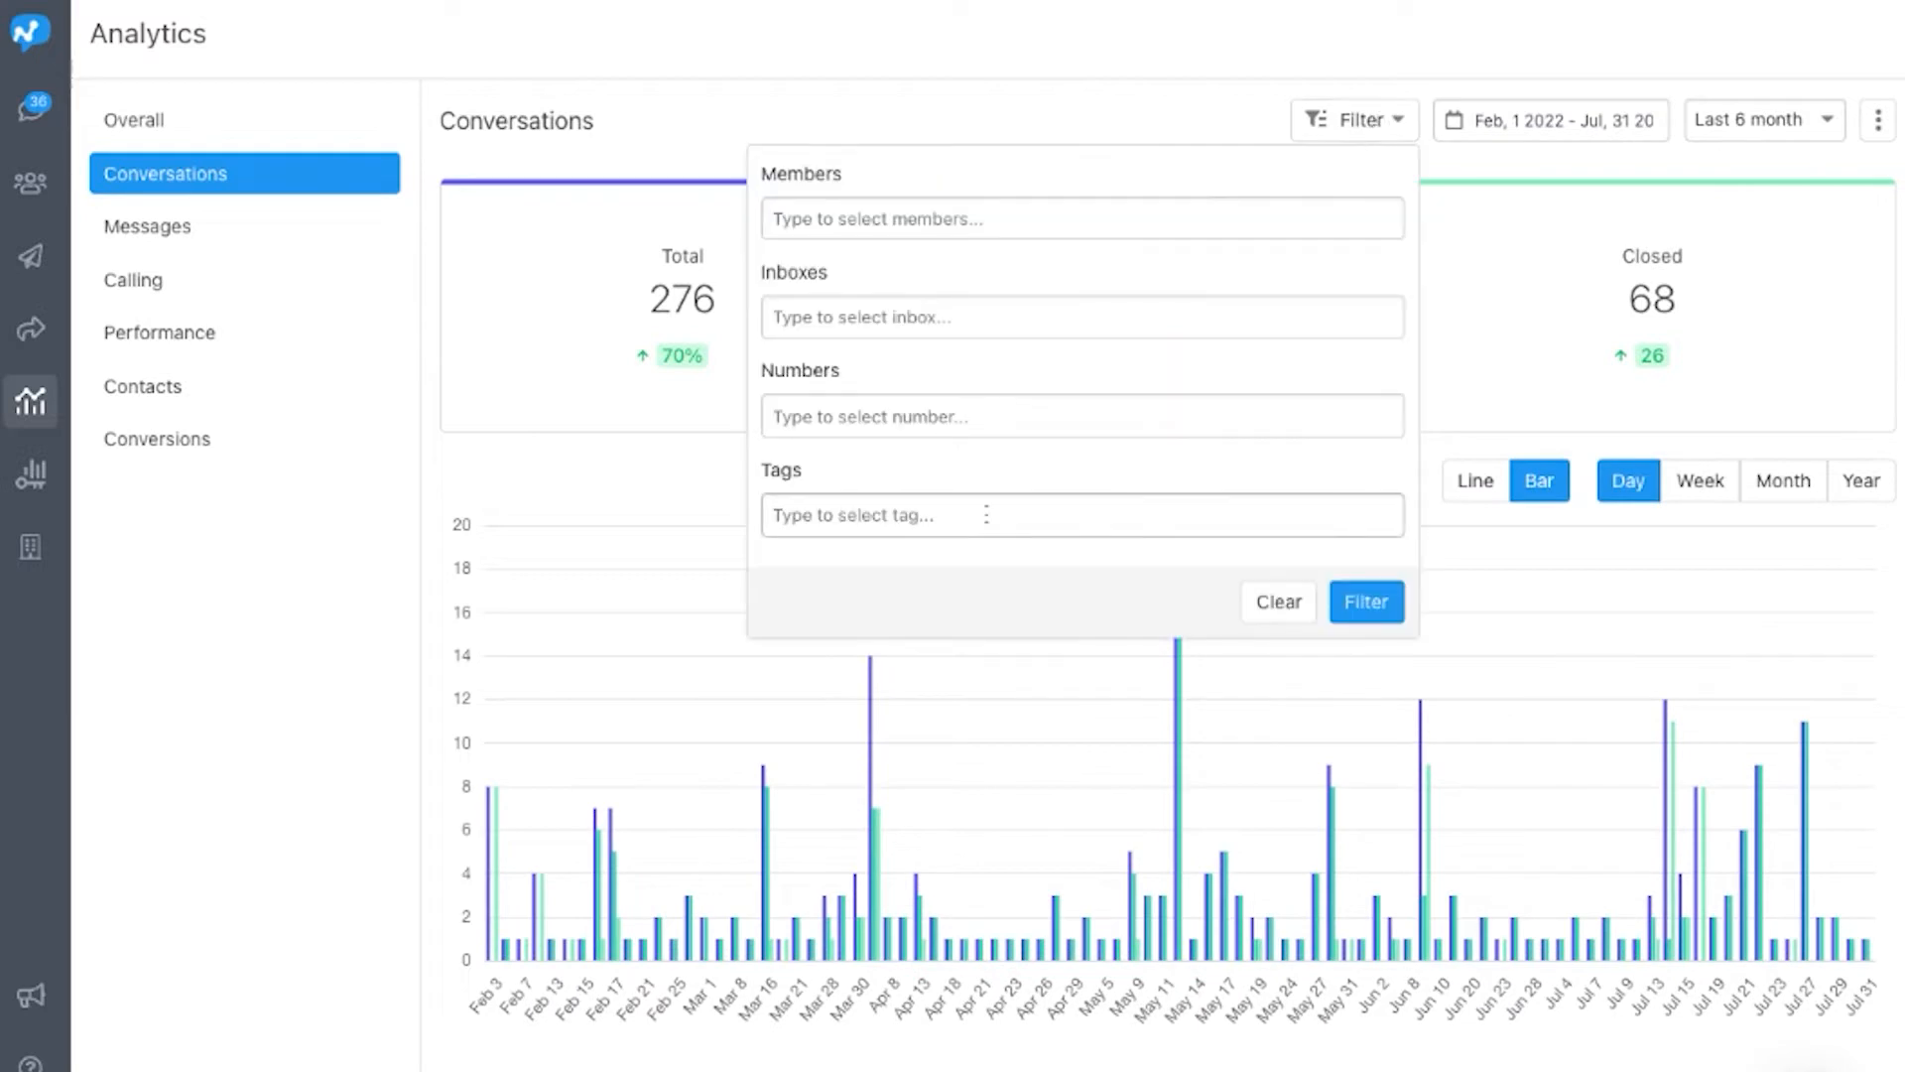
pyautogui.click(1082, 415)
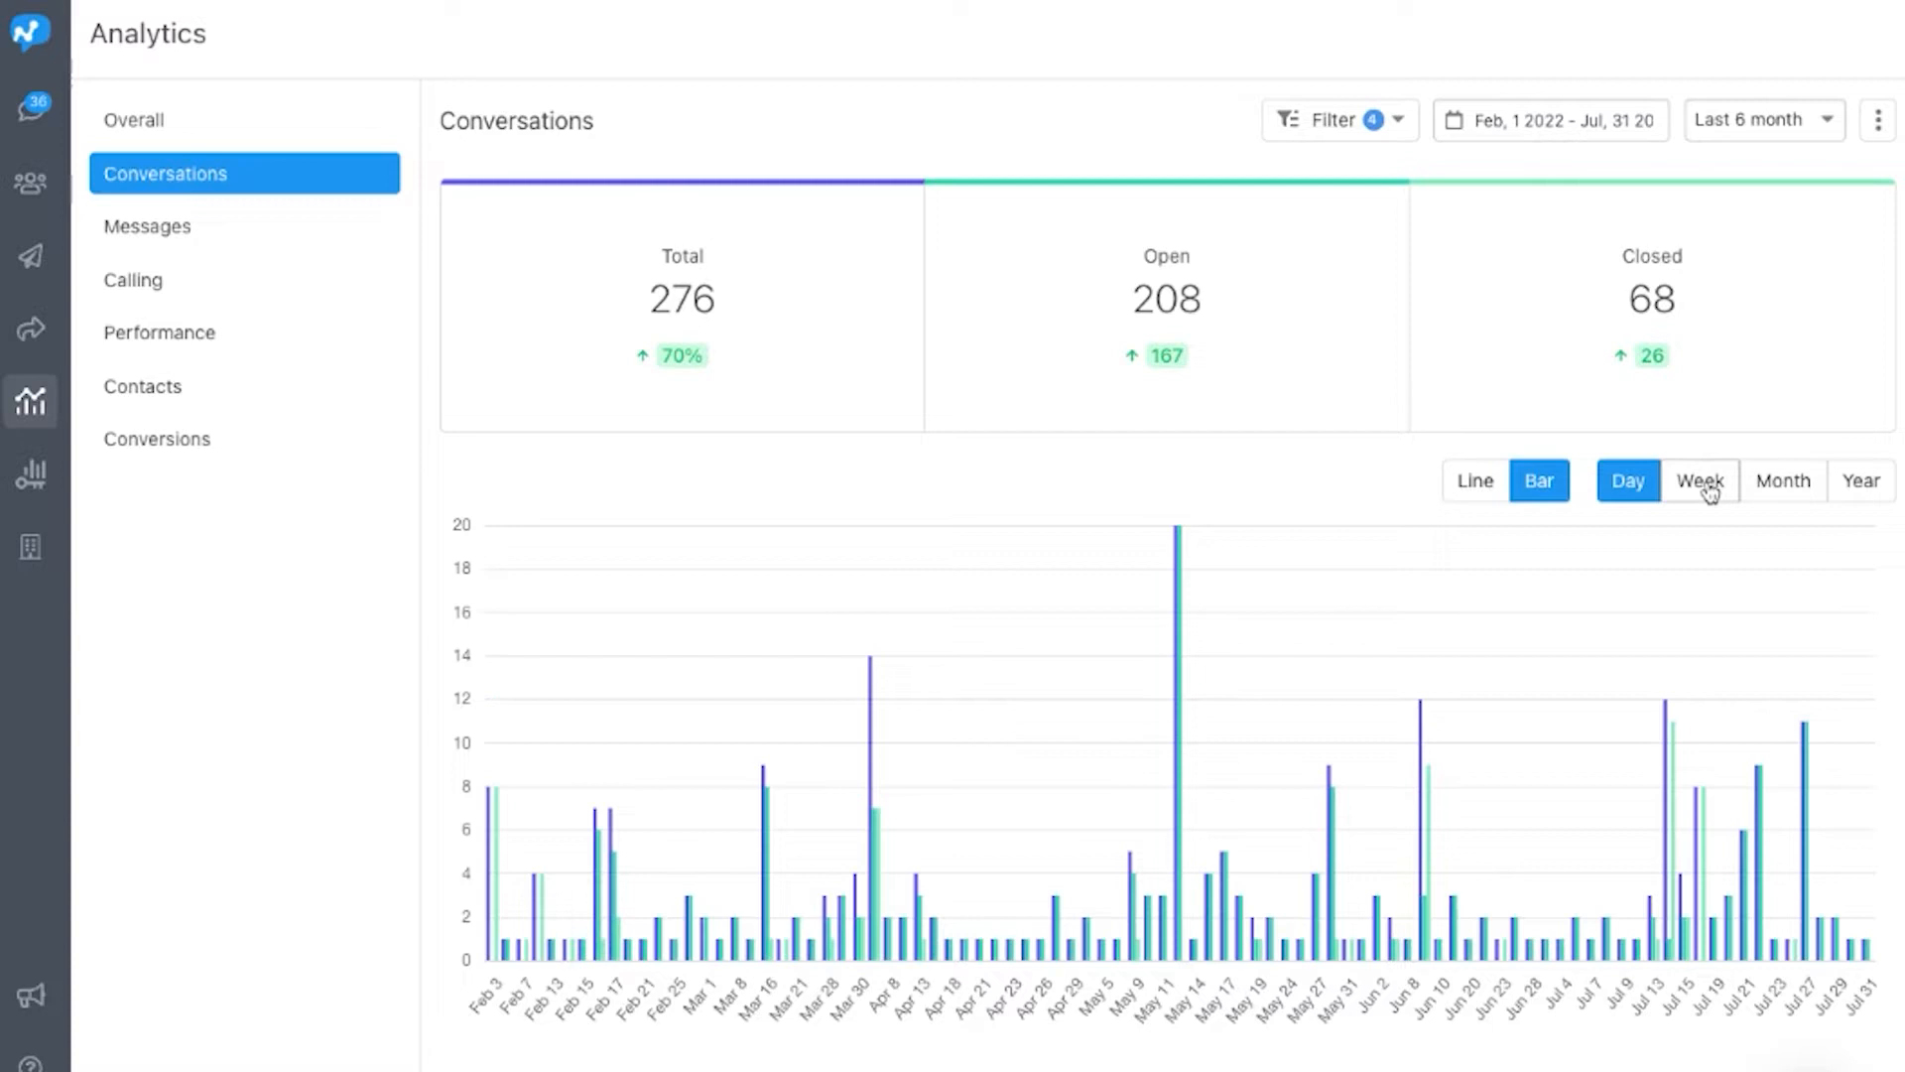
pyautogui.click(1782, 480)
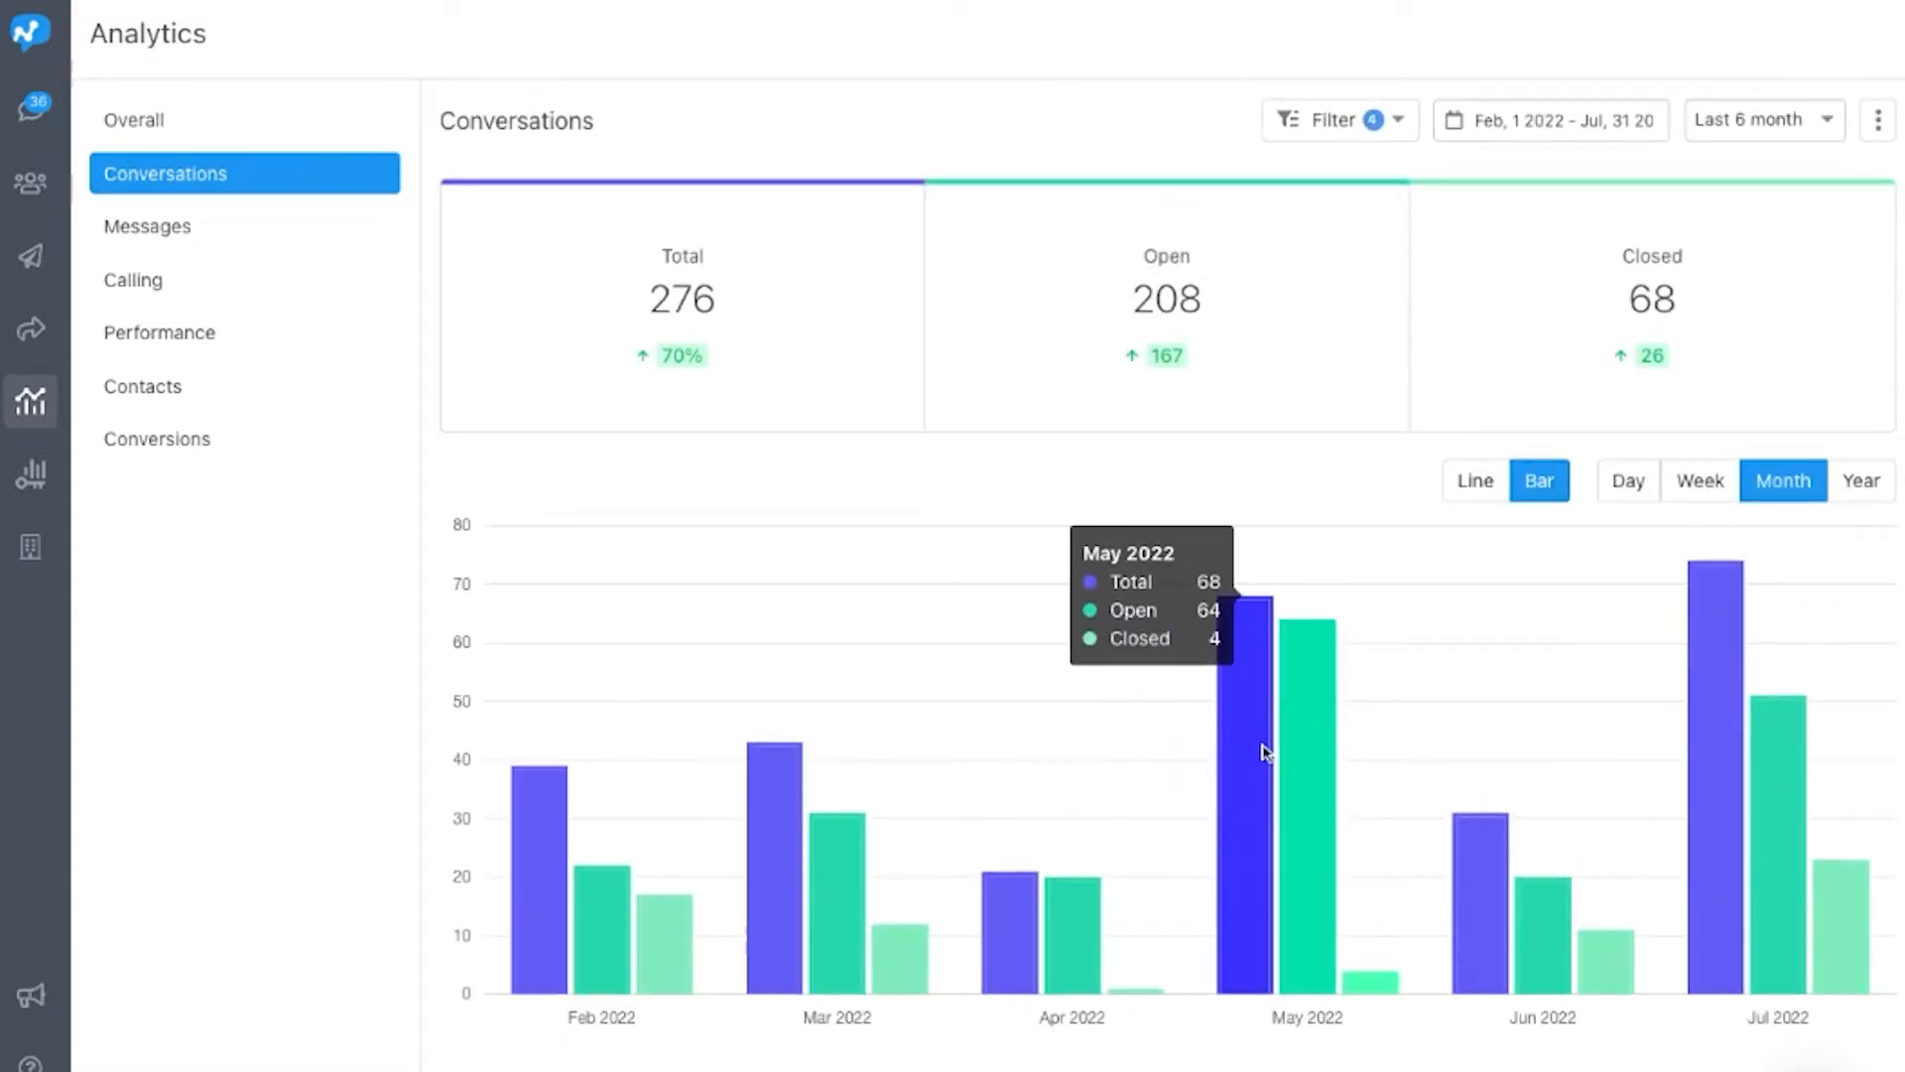
pyautogui.click(157, 439)
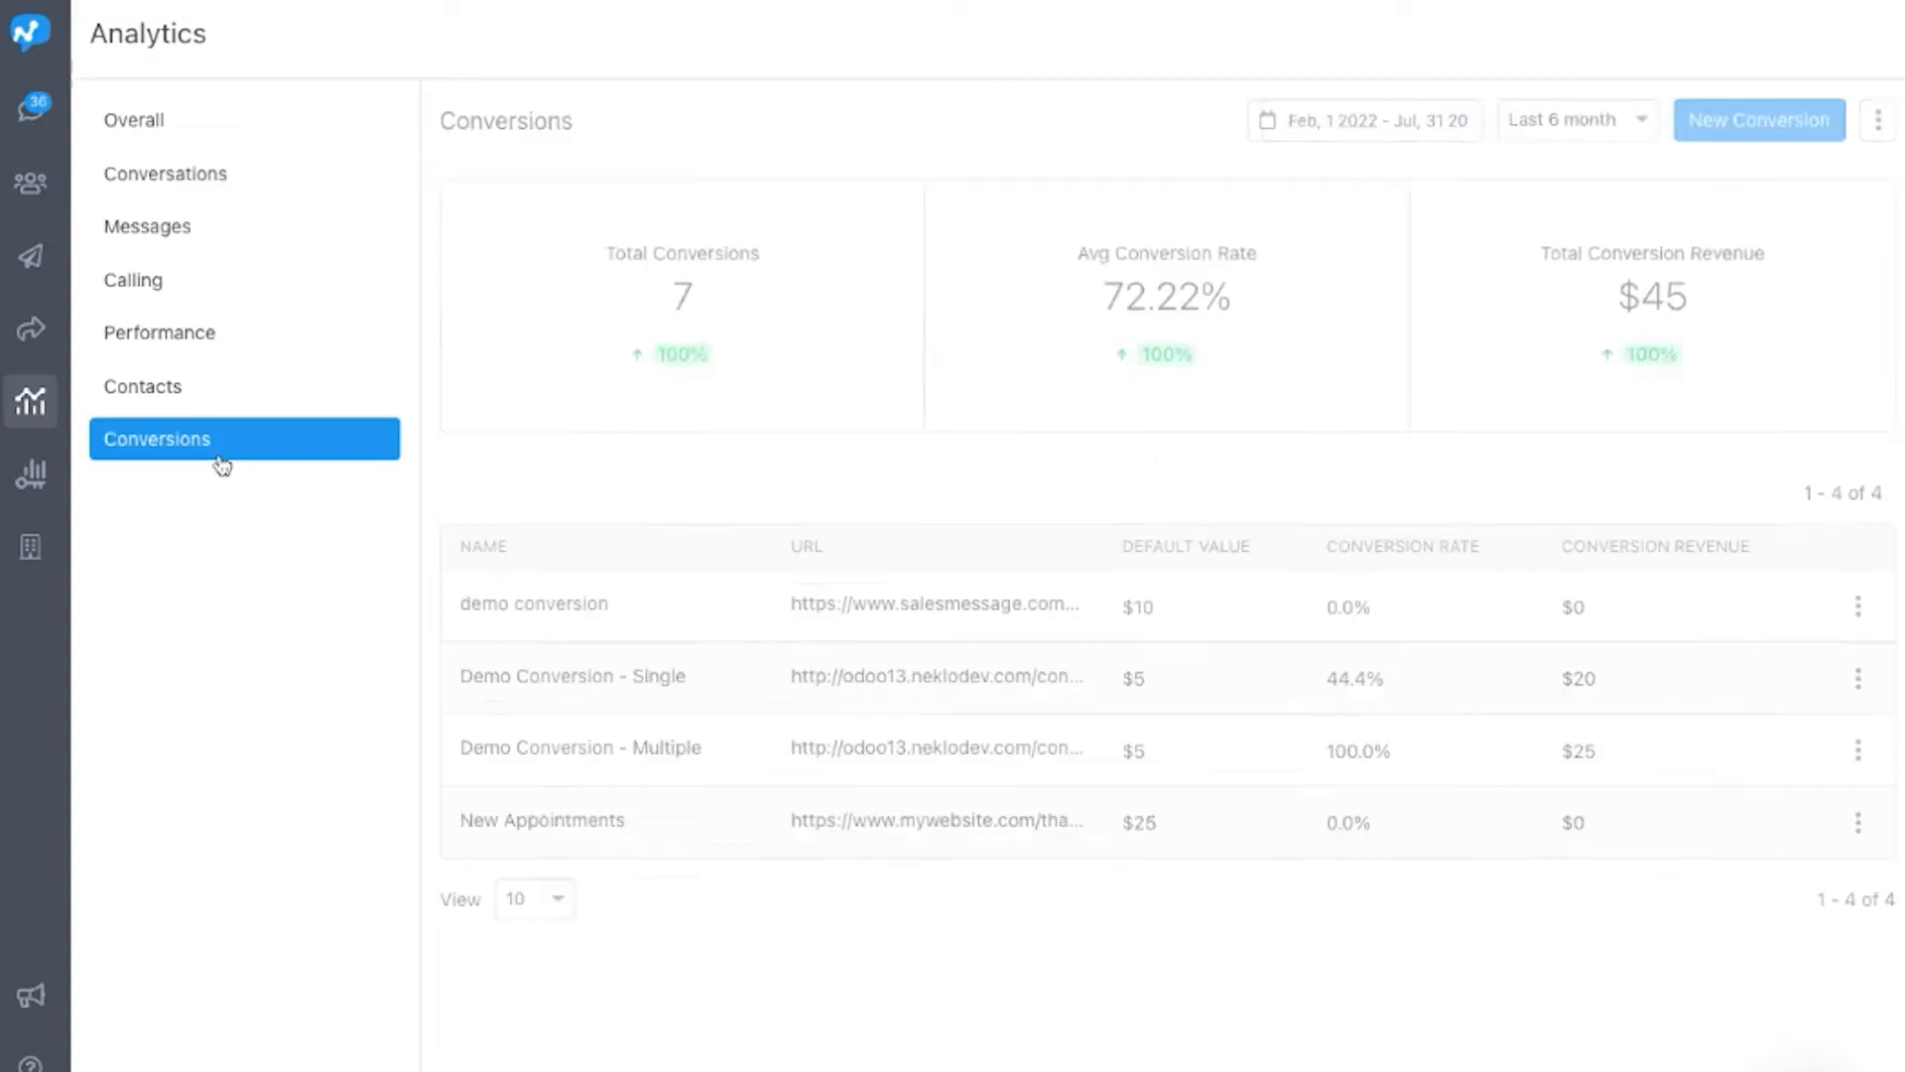
pyautogui.moveTo(1505, 490)
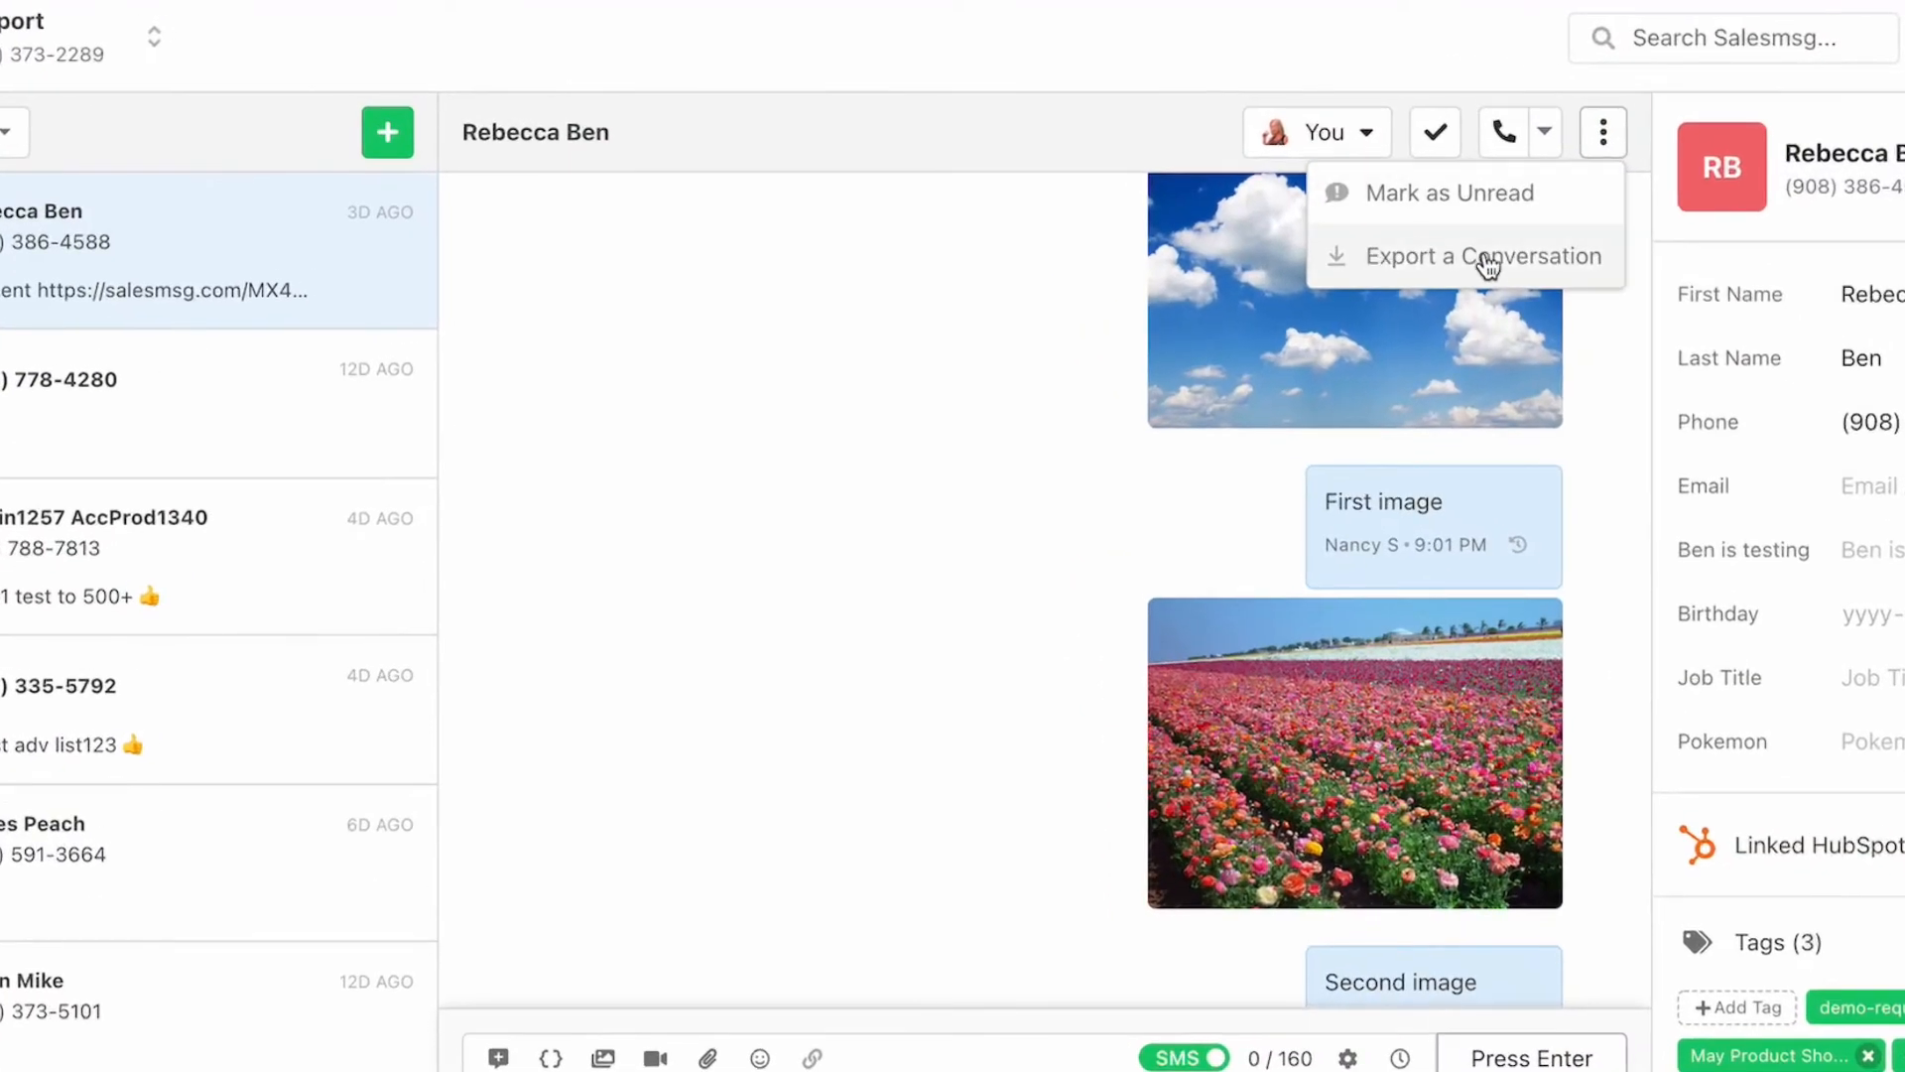
pyautogui.click(1484, 256)
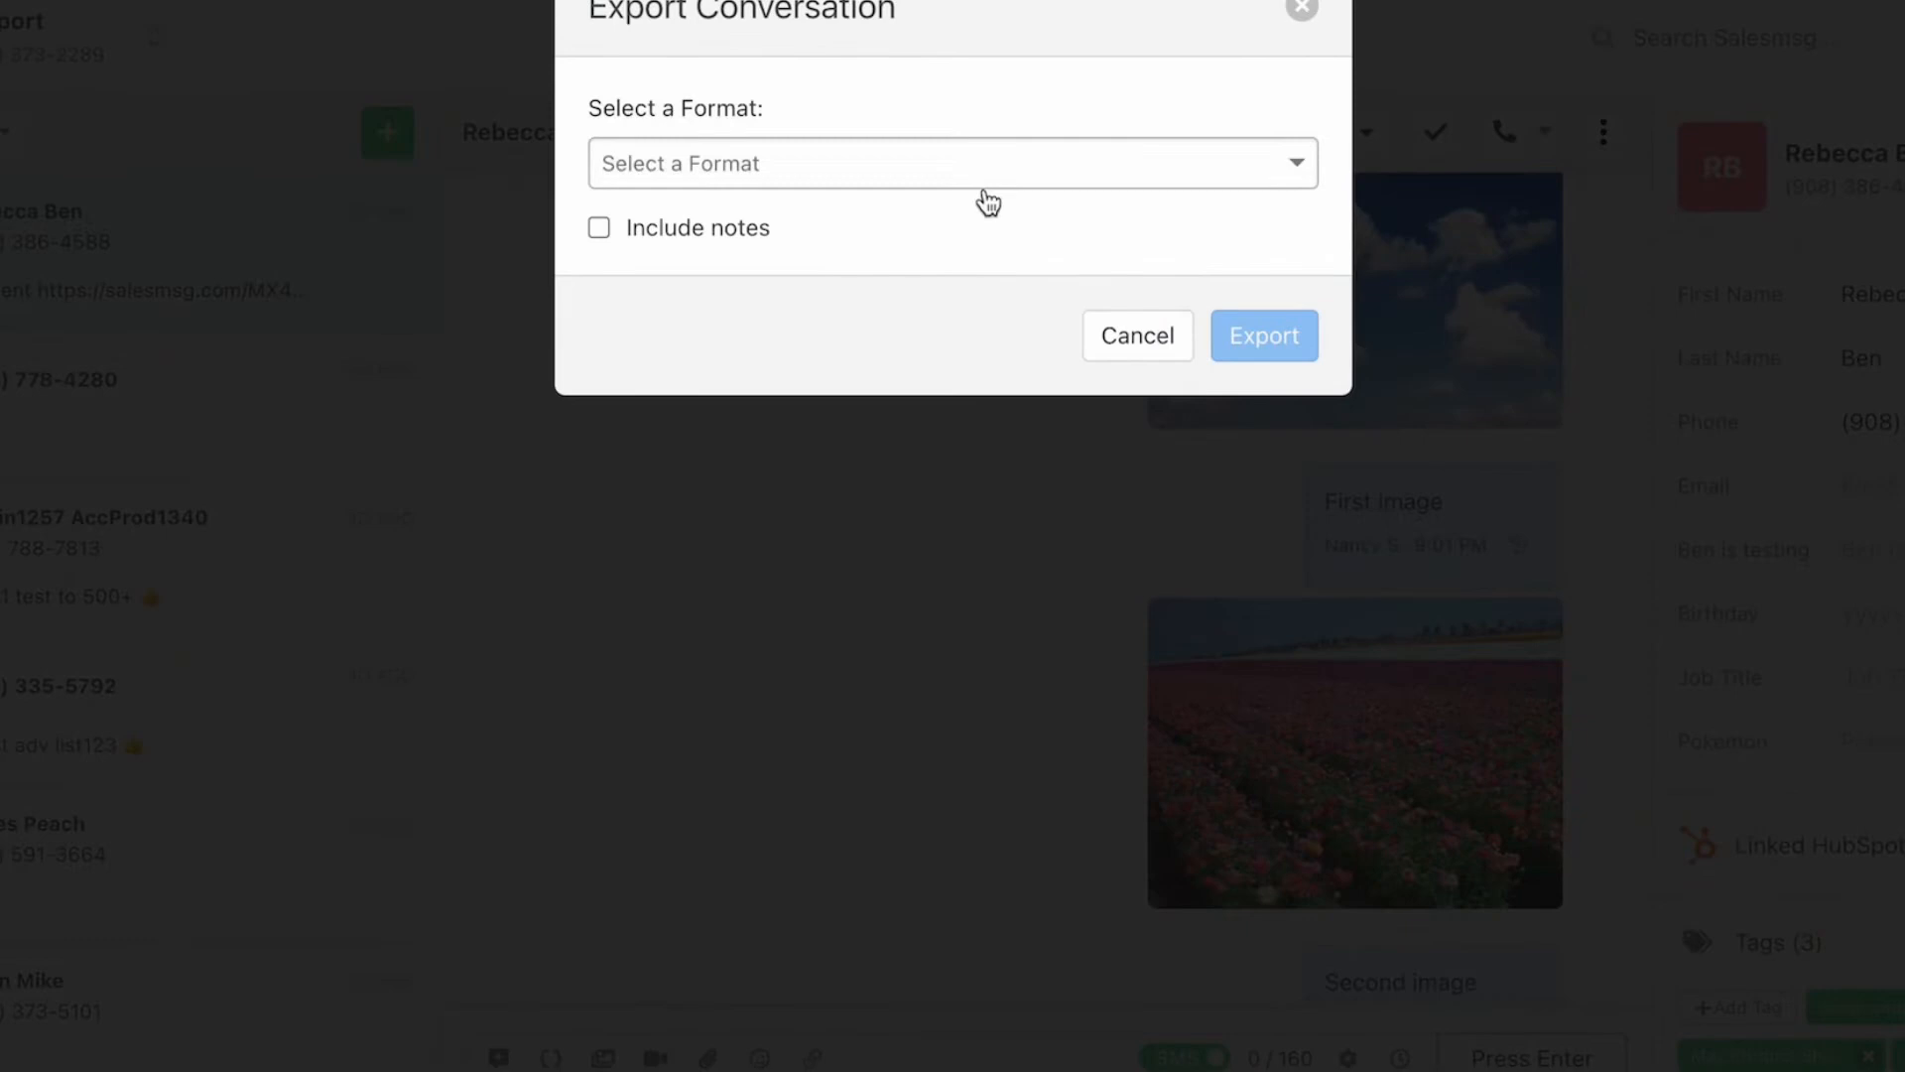
pyautogui.click(951, 164)
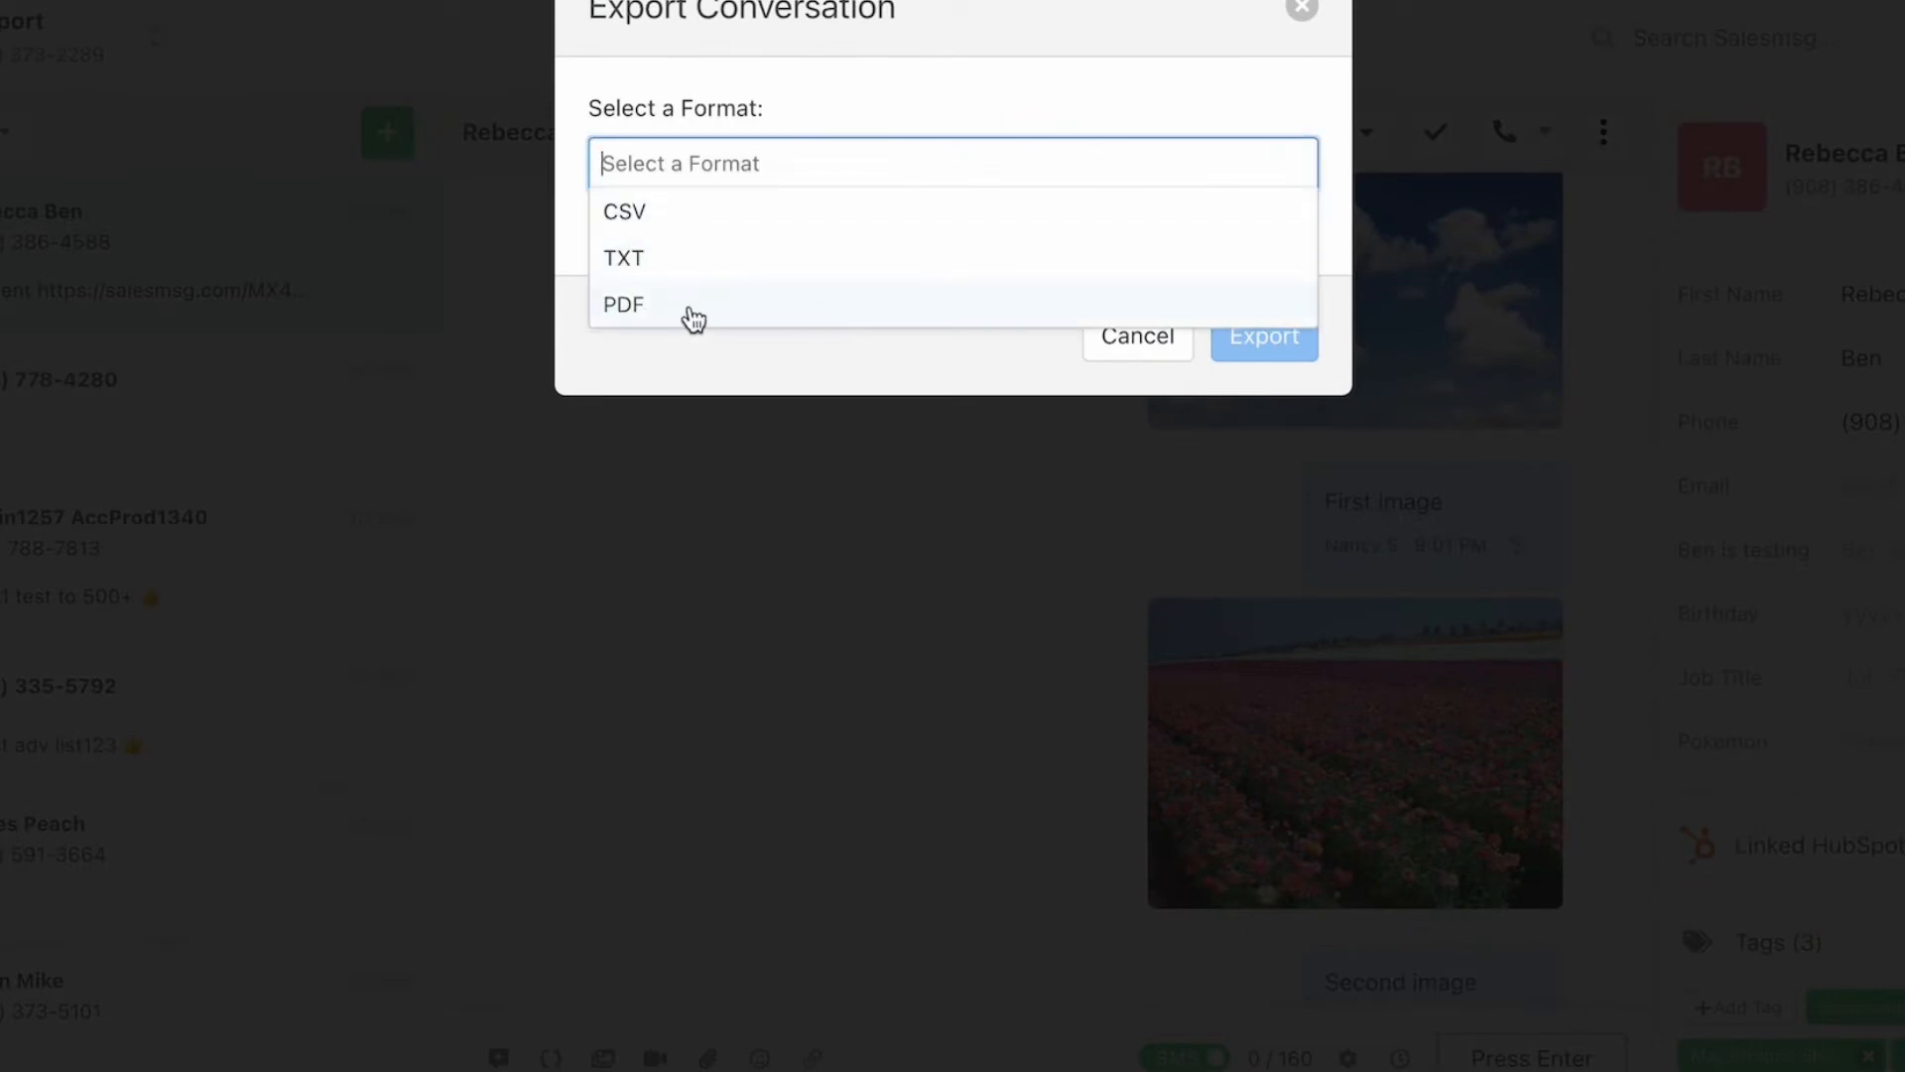
pyautogui.click(625, 304)
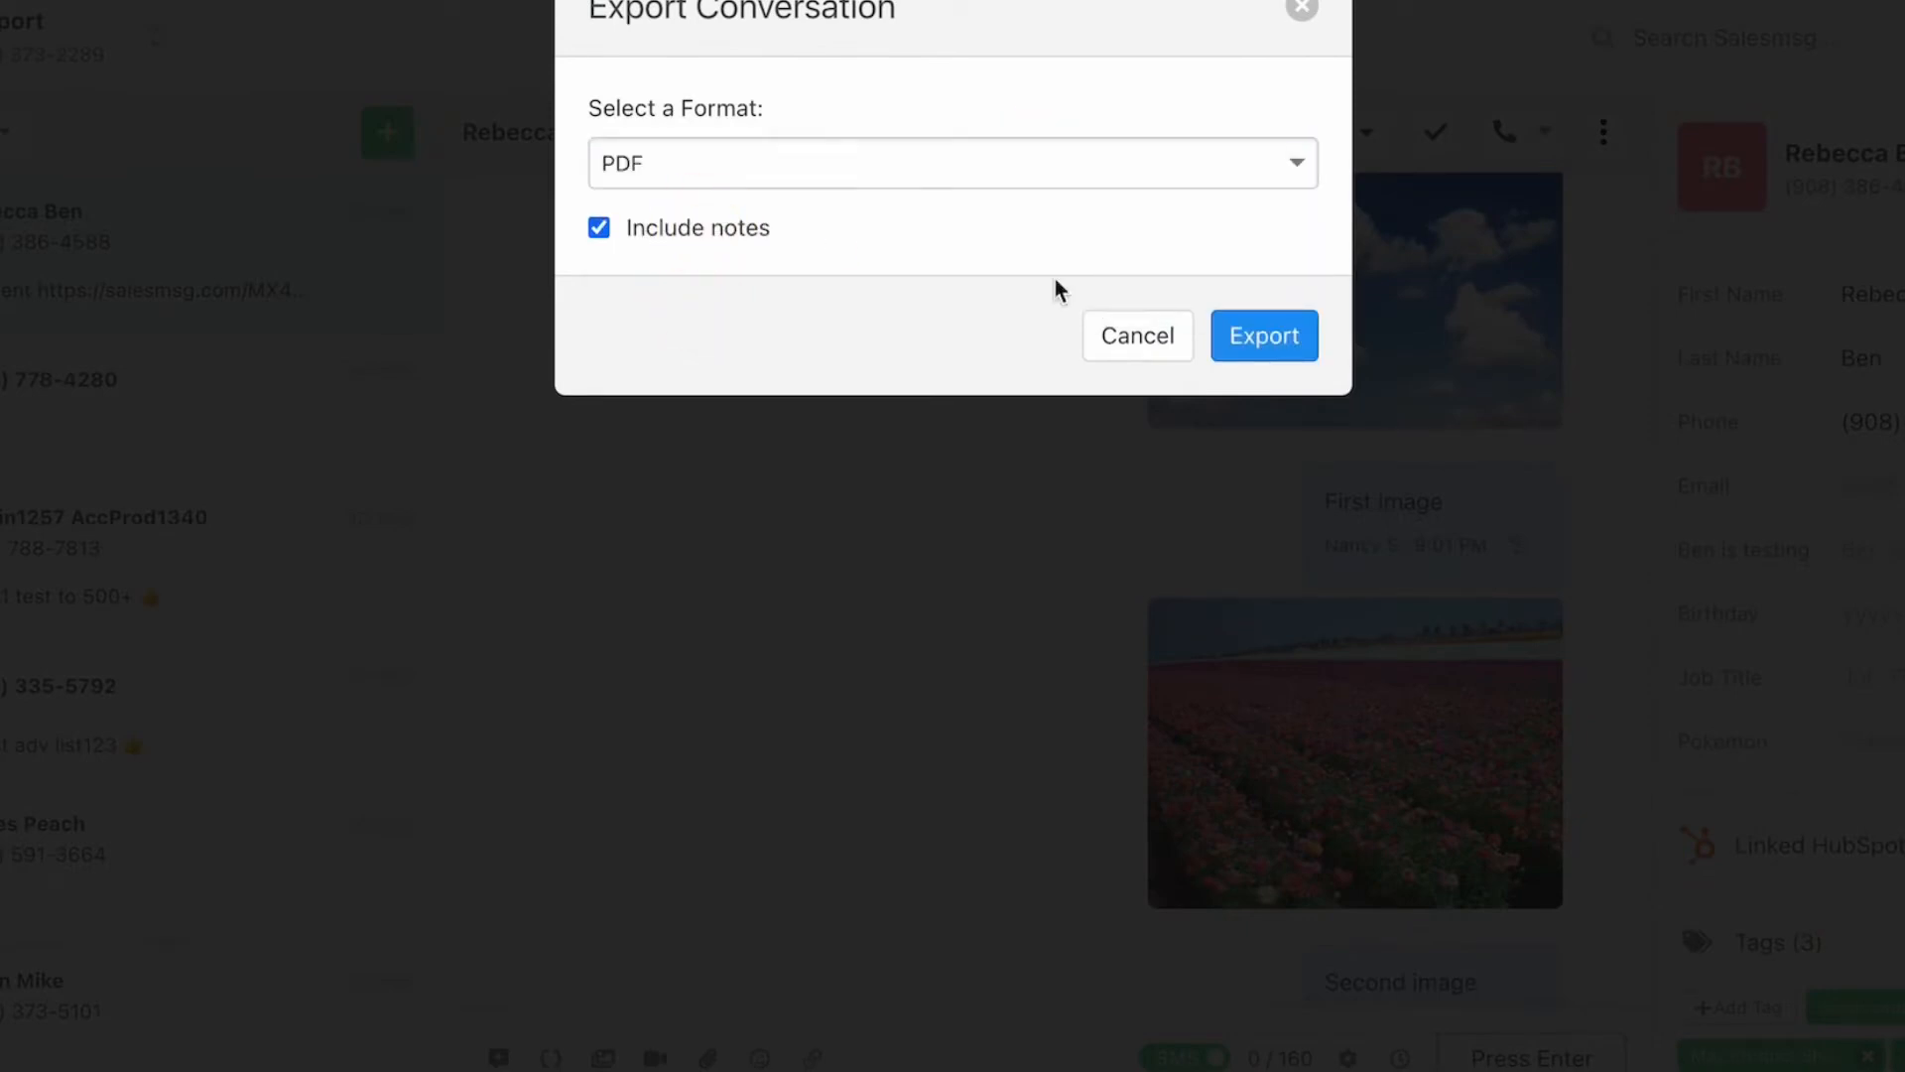
pyautogui.click(1264, 335)
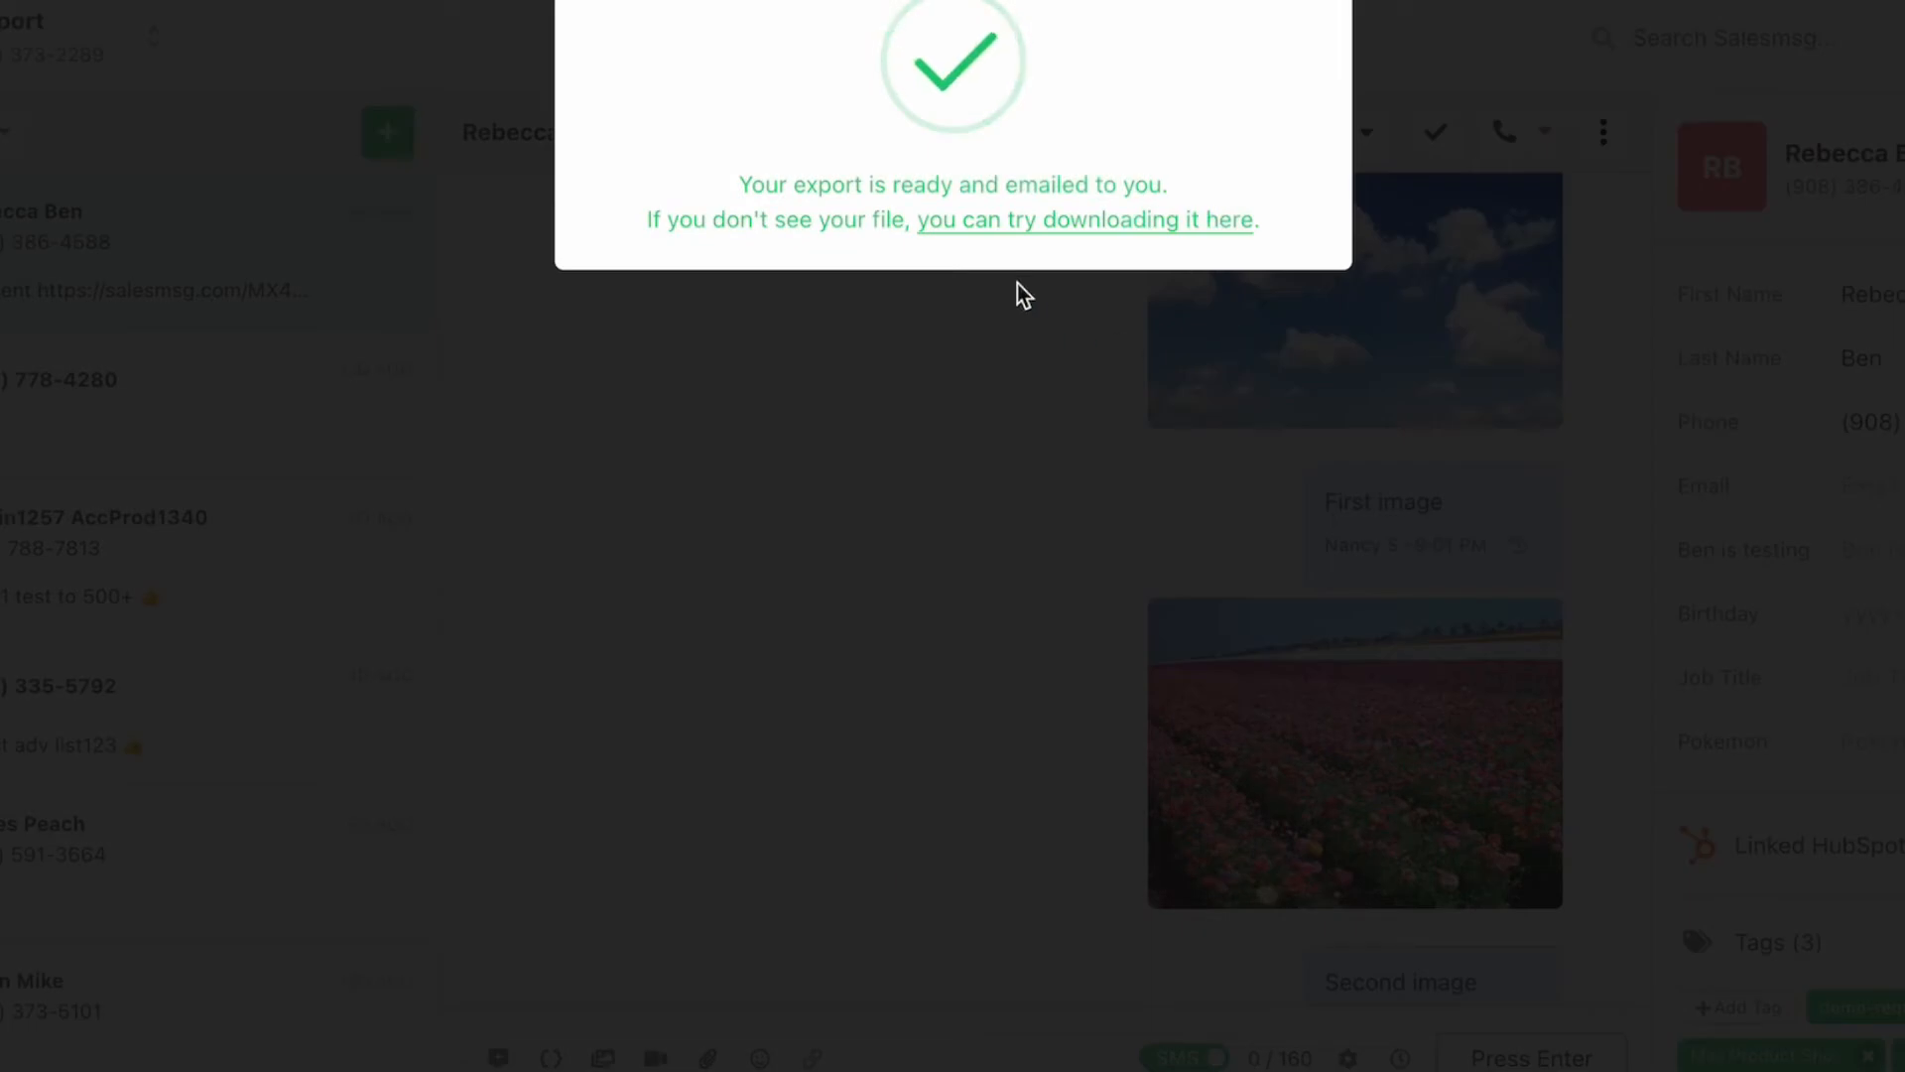
pyautogui.moveTo(883, 357)
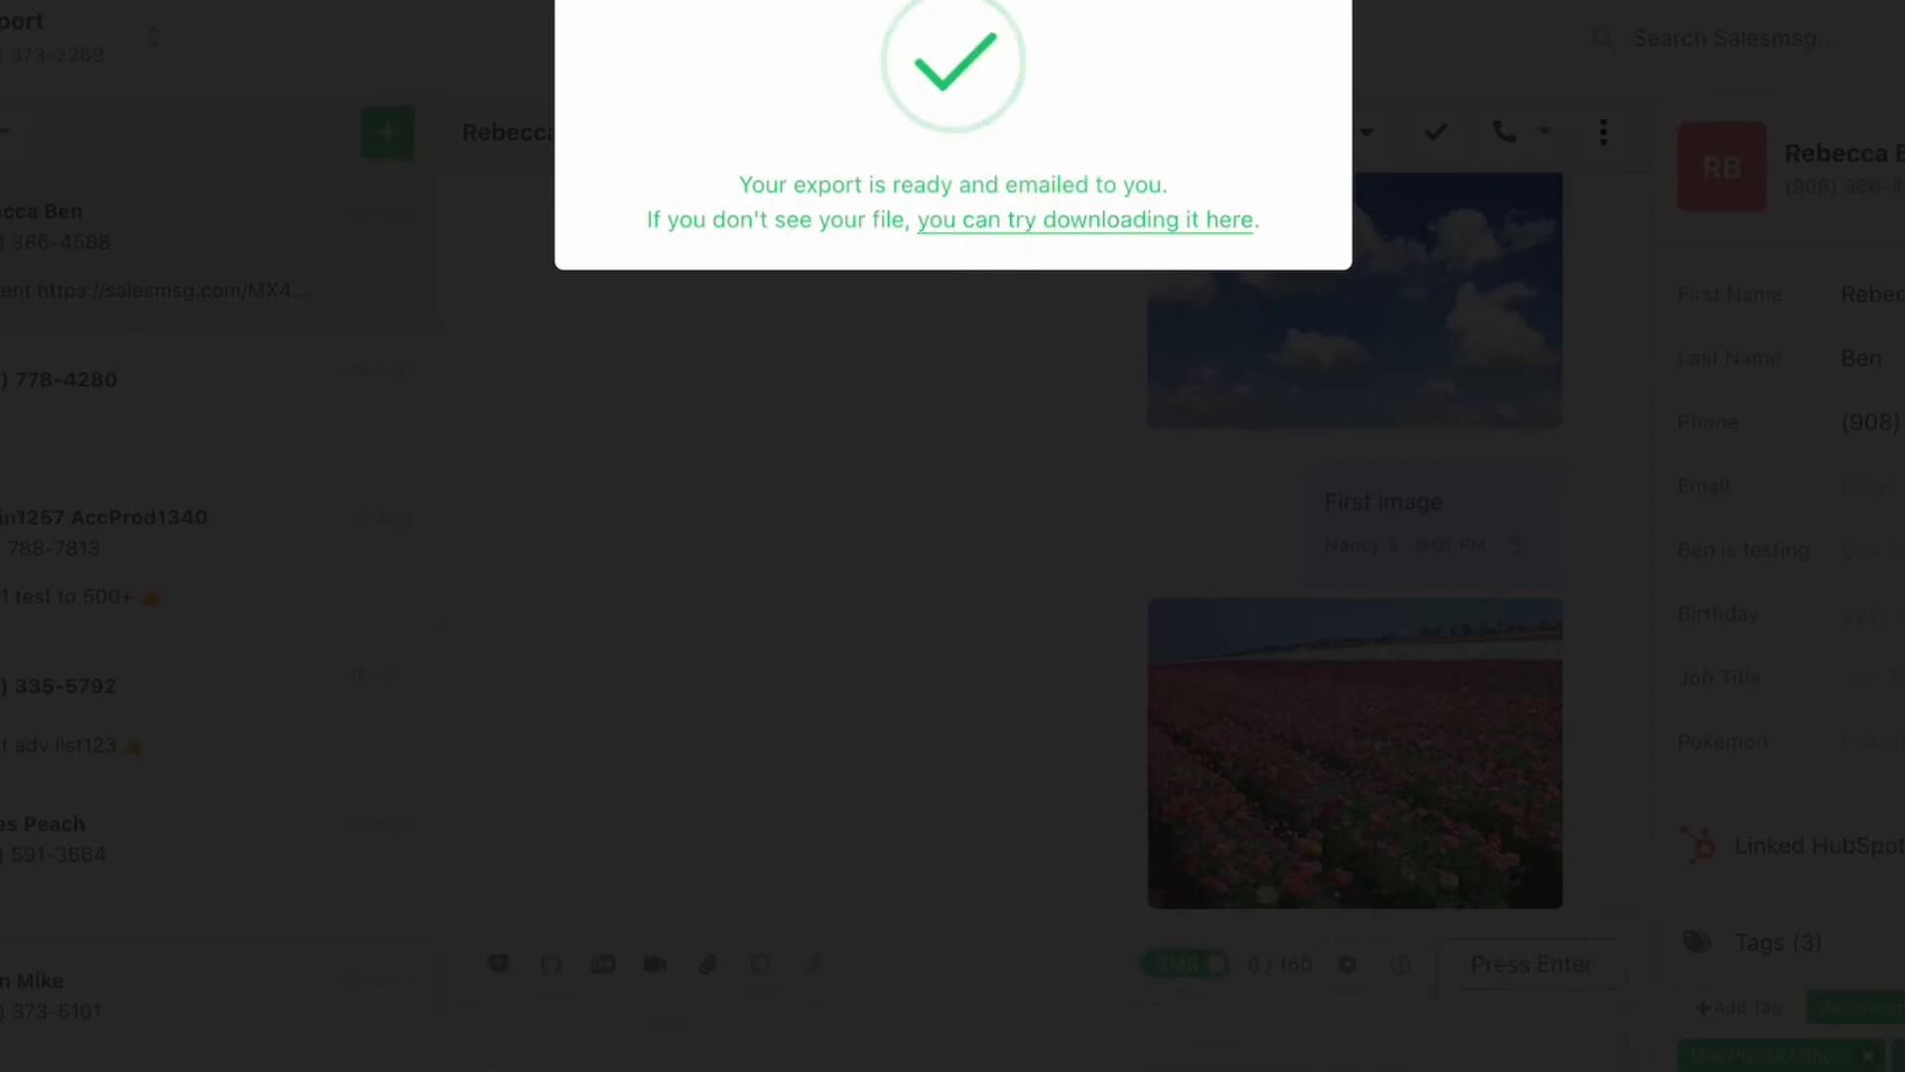
pyautogui.click(1085, 220)
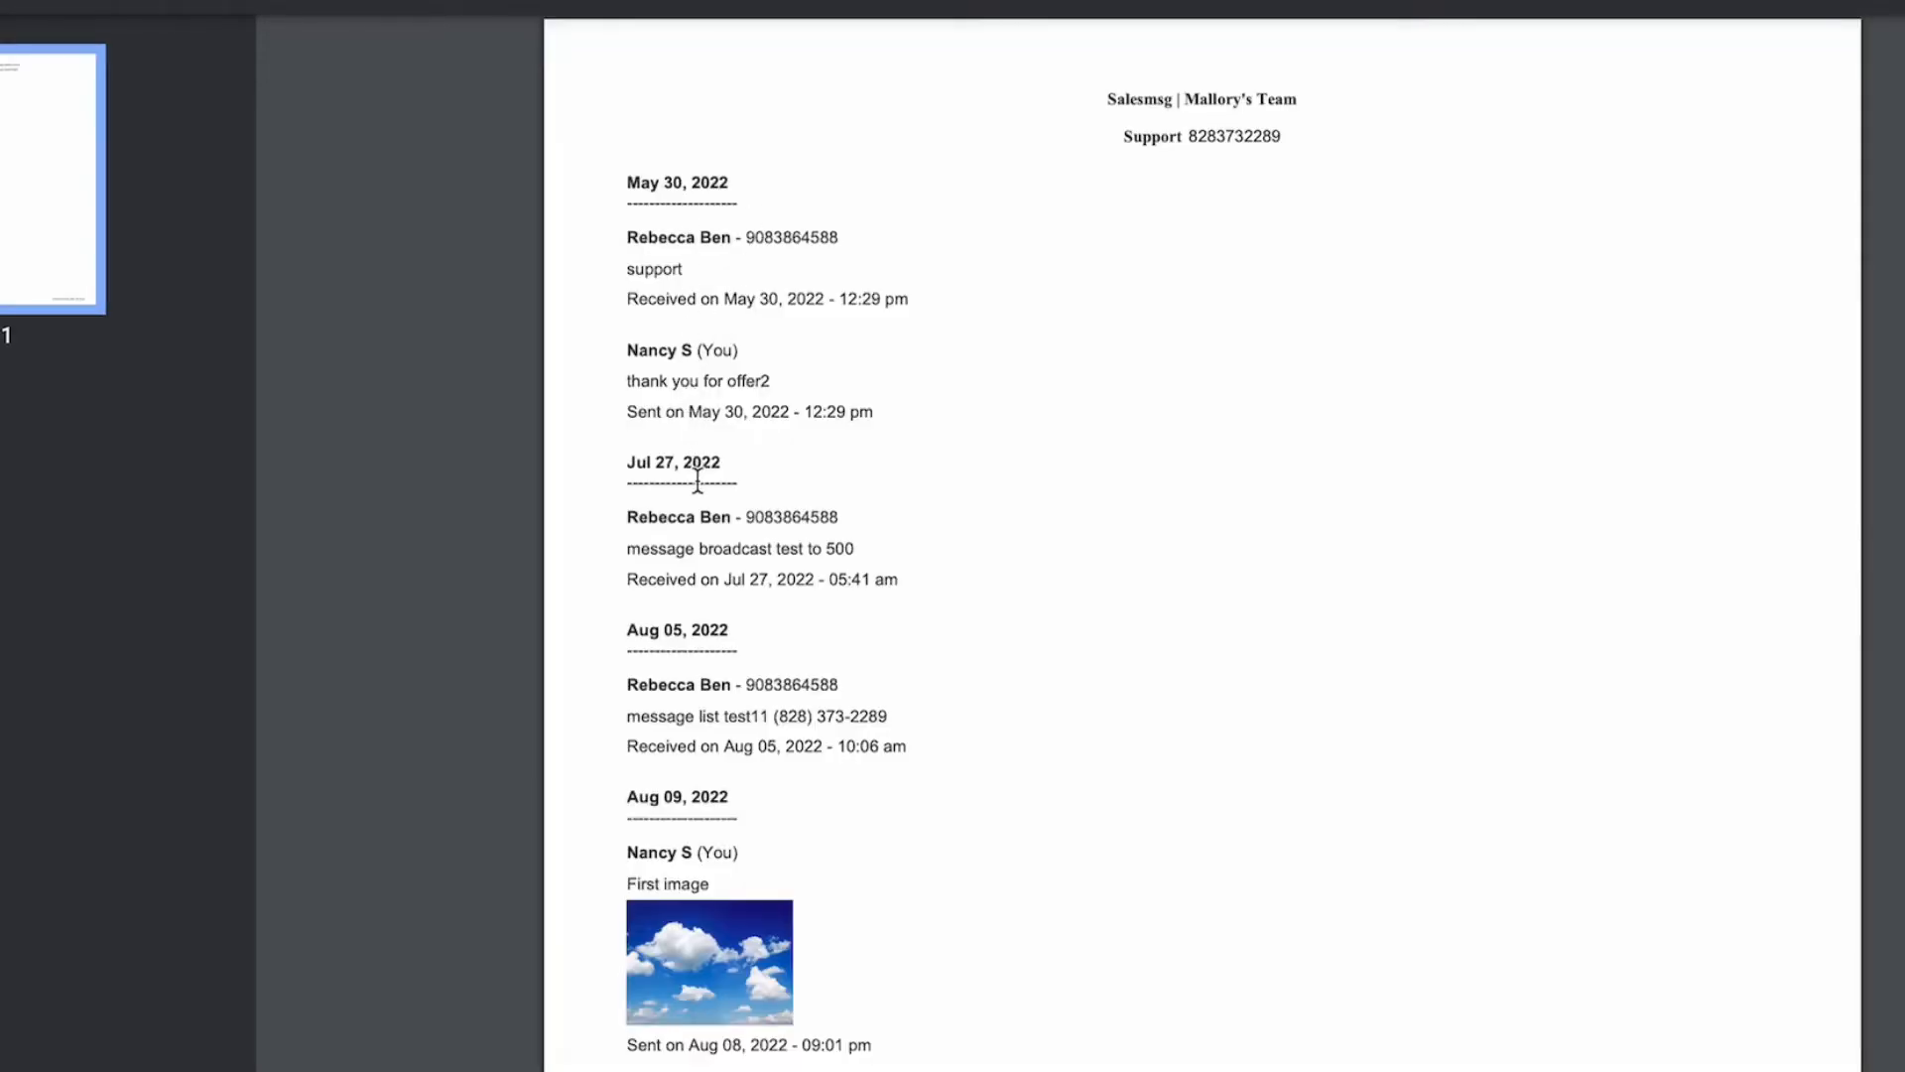
# - Scroll down through the exported PDF transcript
pyautogui.scroll(-3)
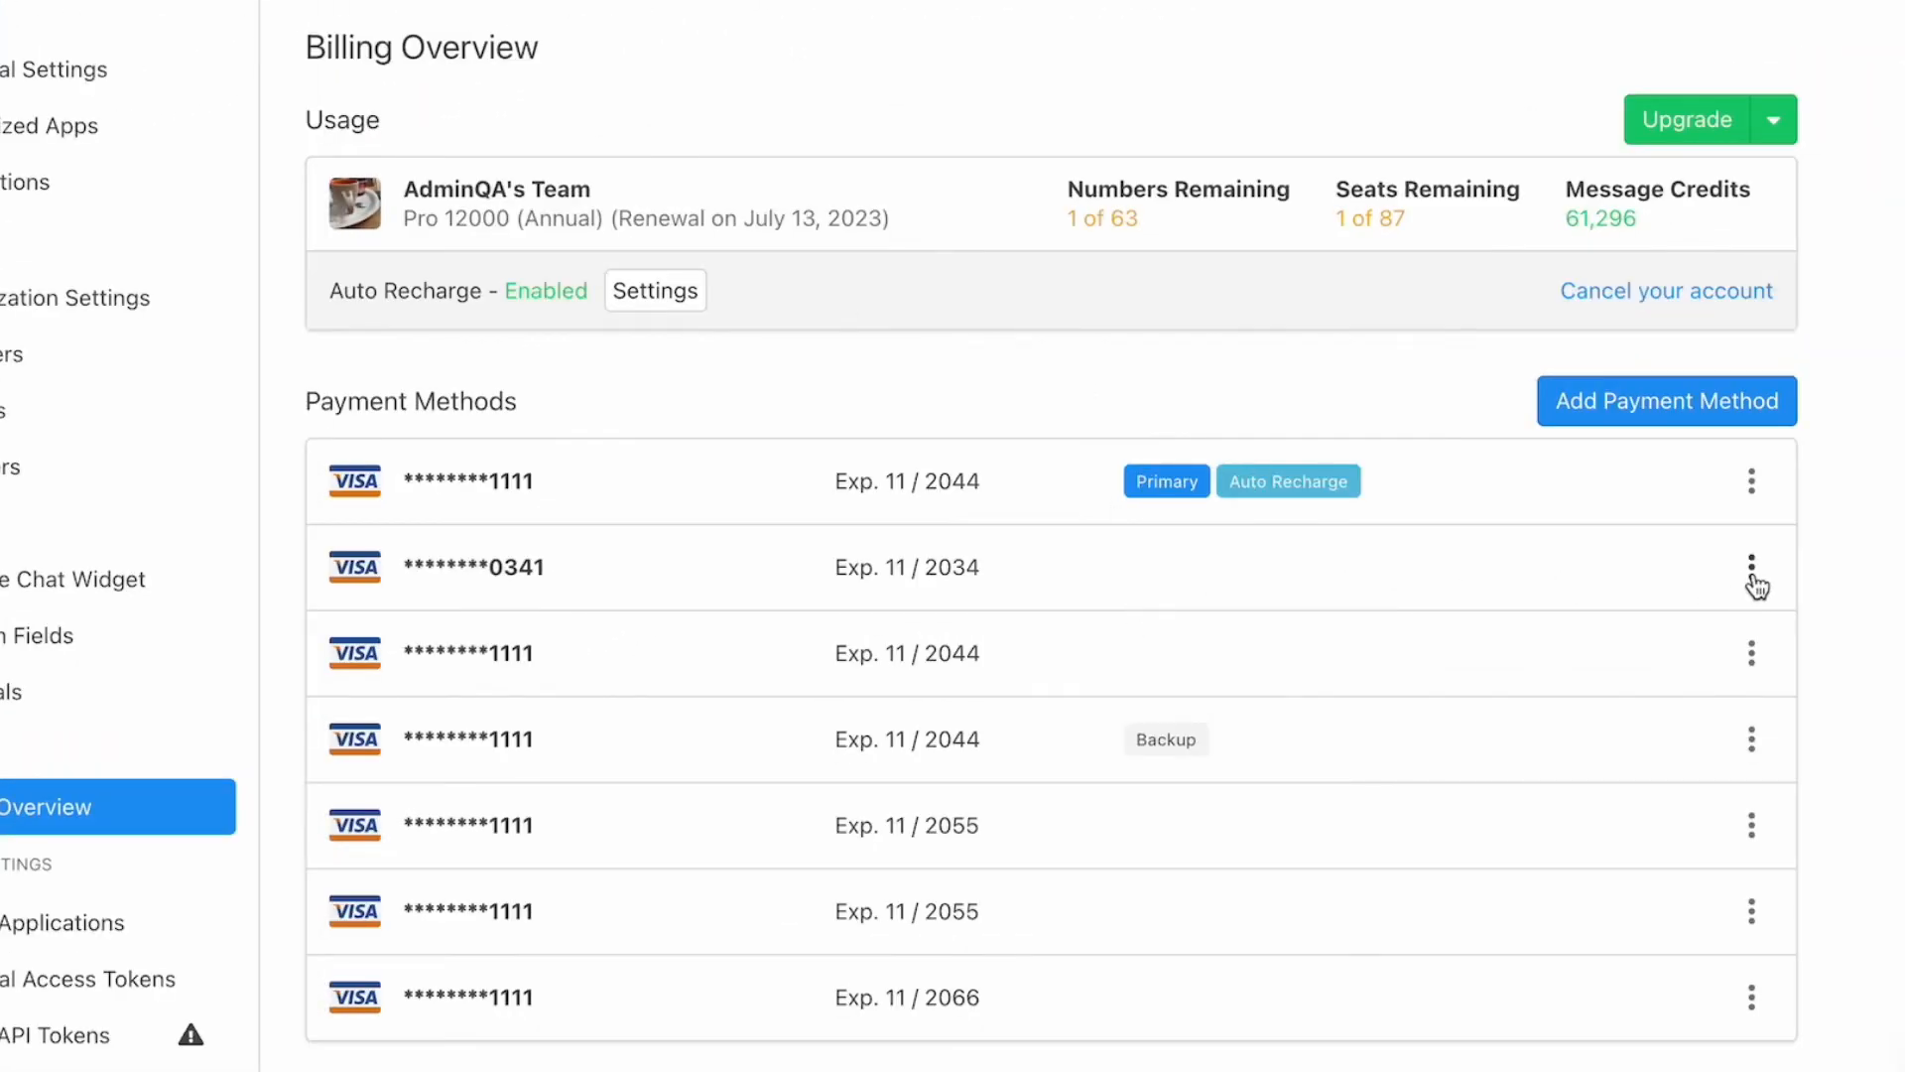
pyautogui.click(1748, 561)
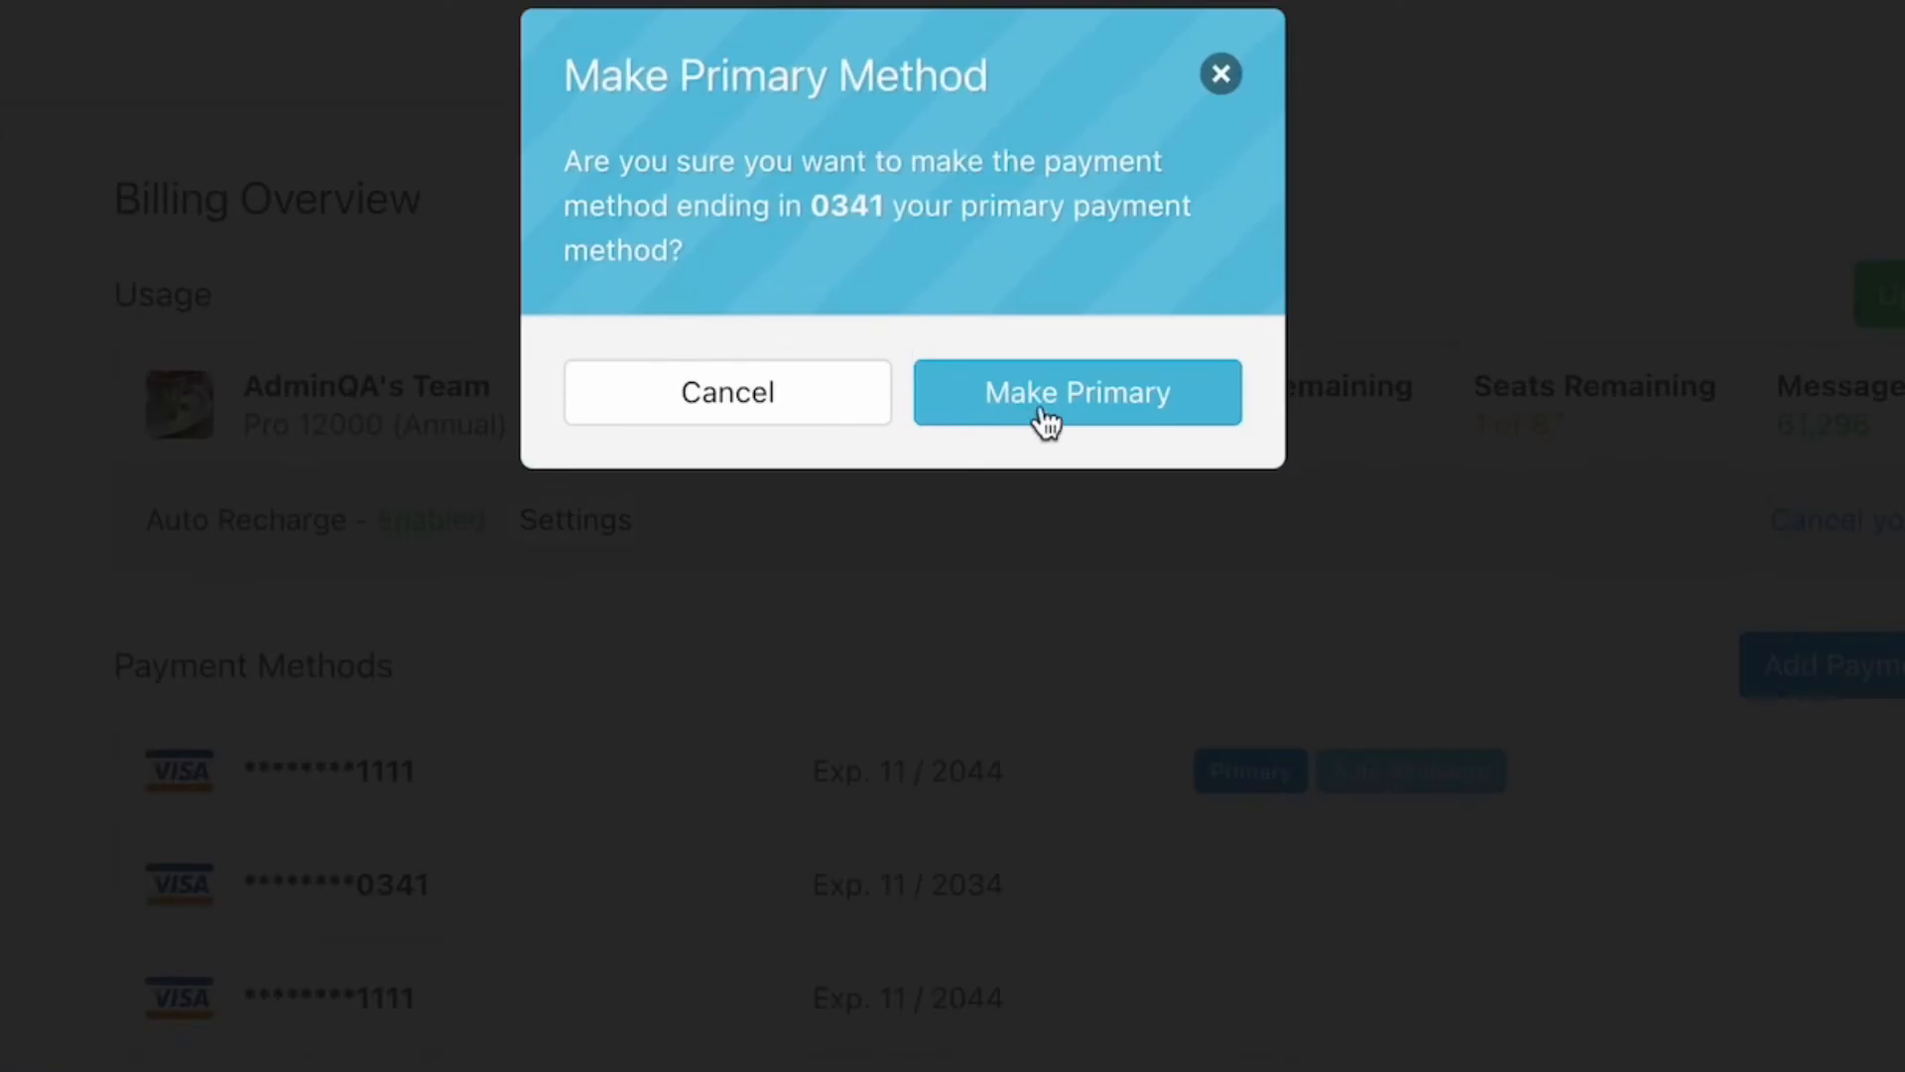
pyautogui.click(1077, 392)
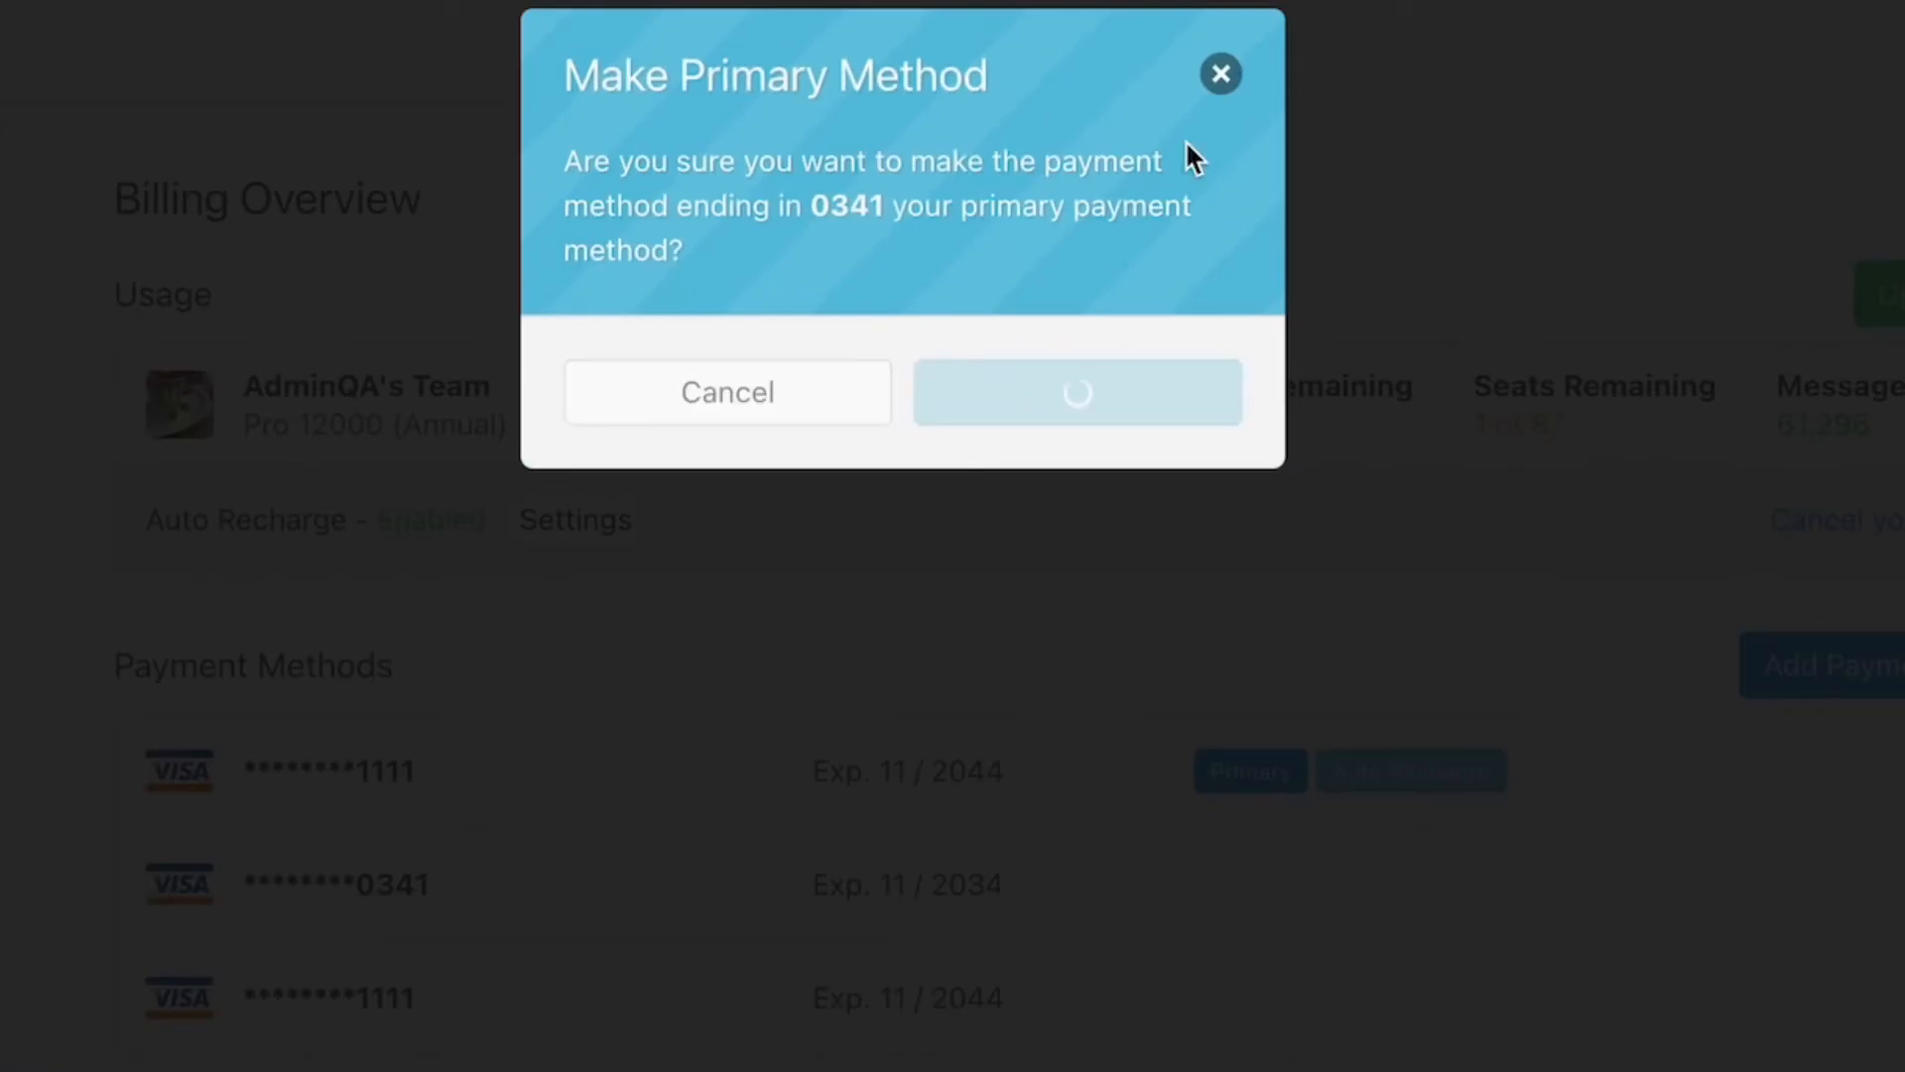
pyautogui.click(1076, 392)
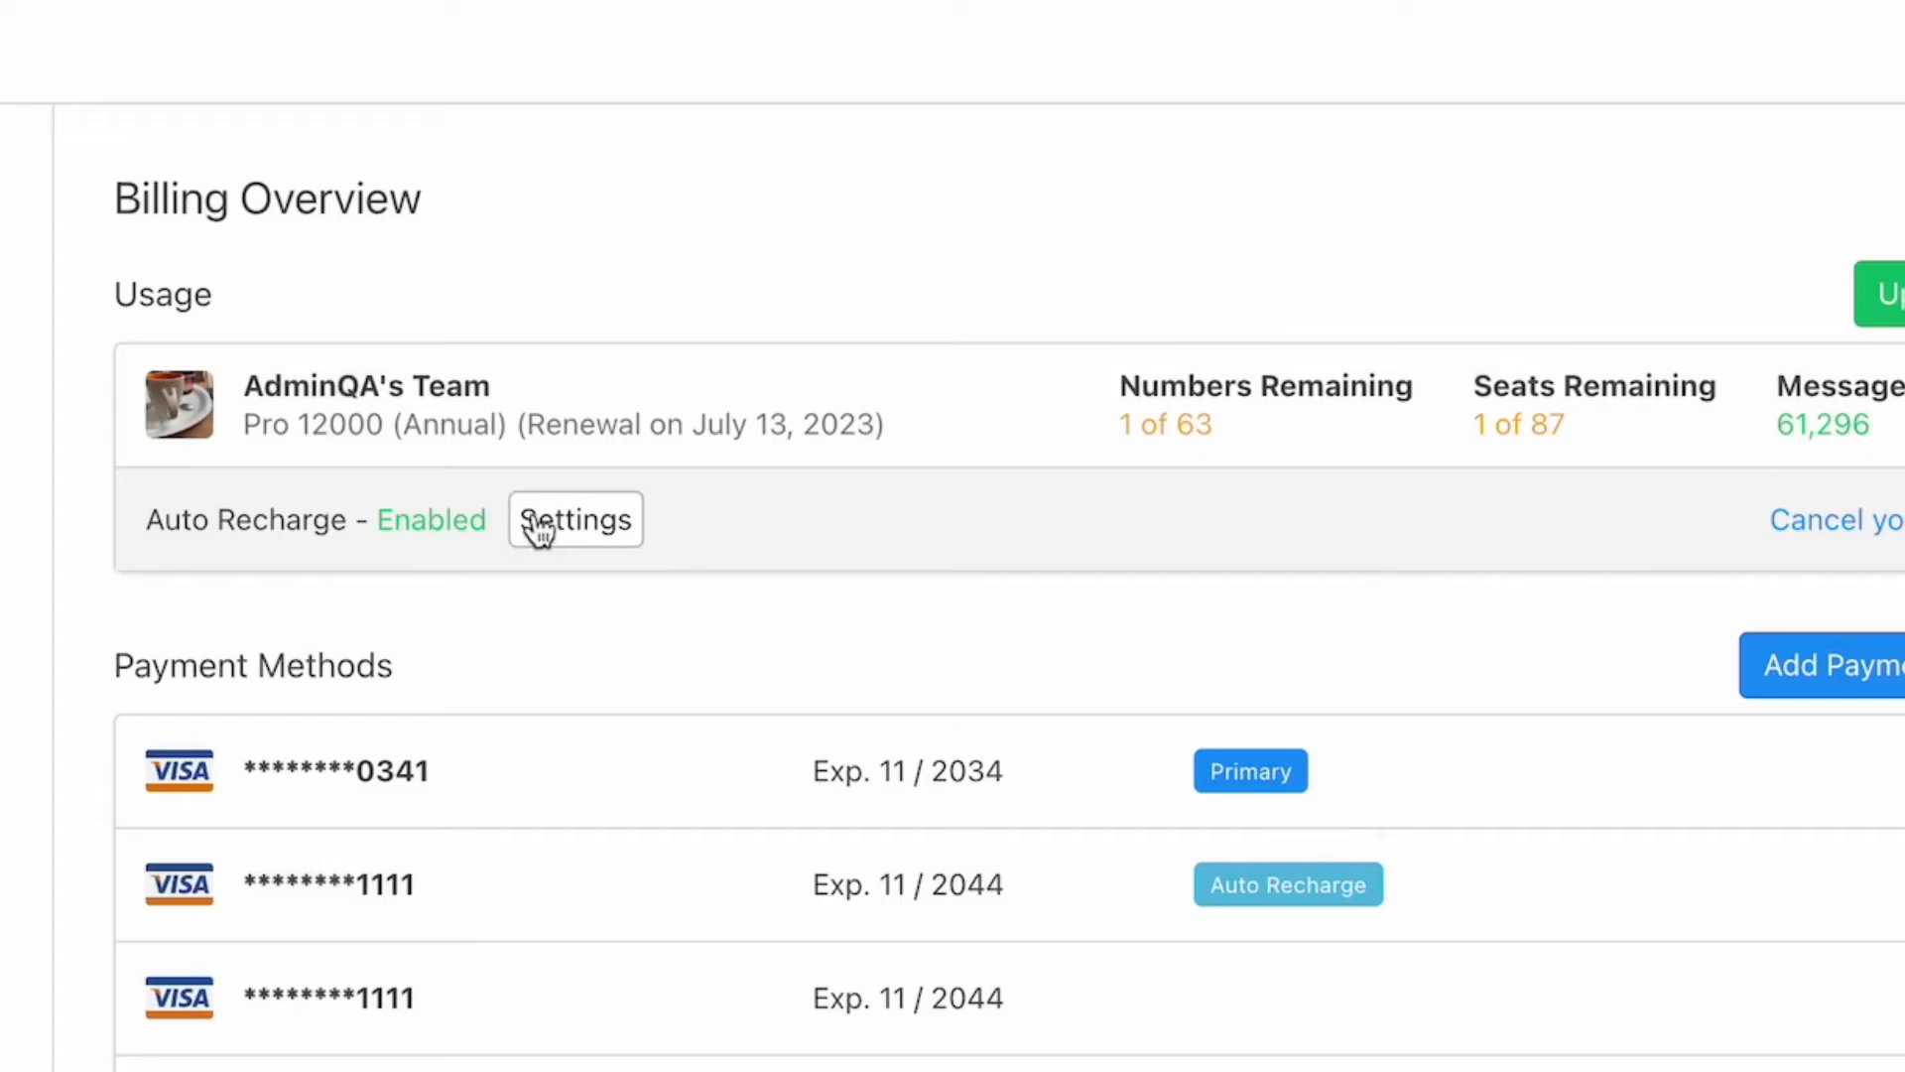
pyautogui.click(574, 520)
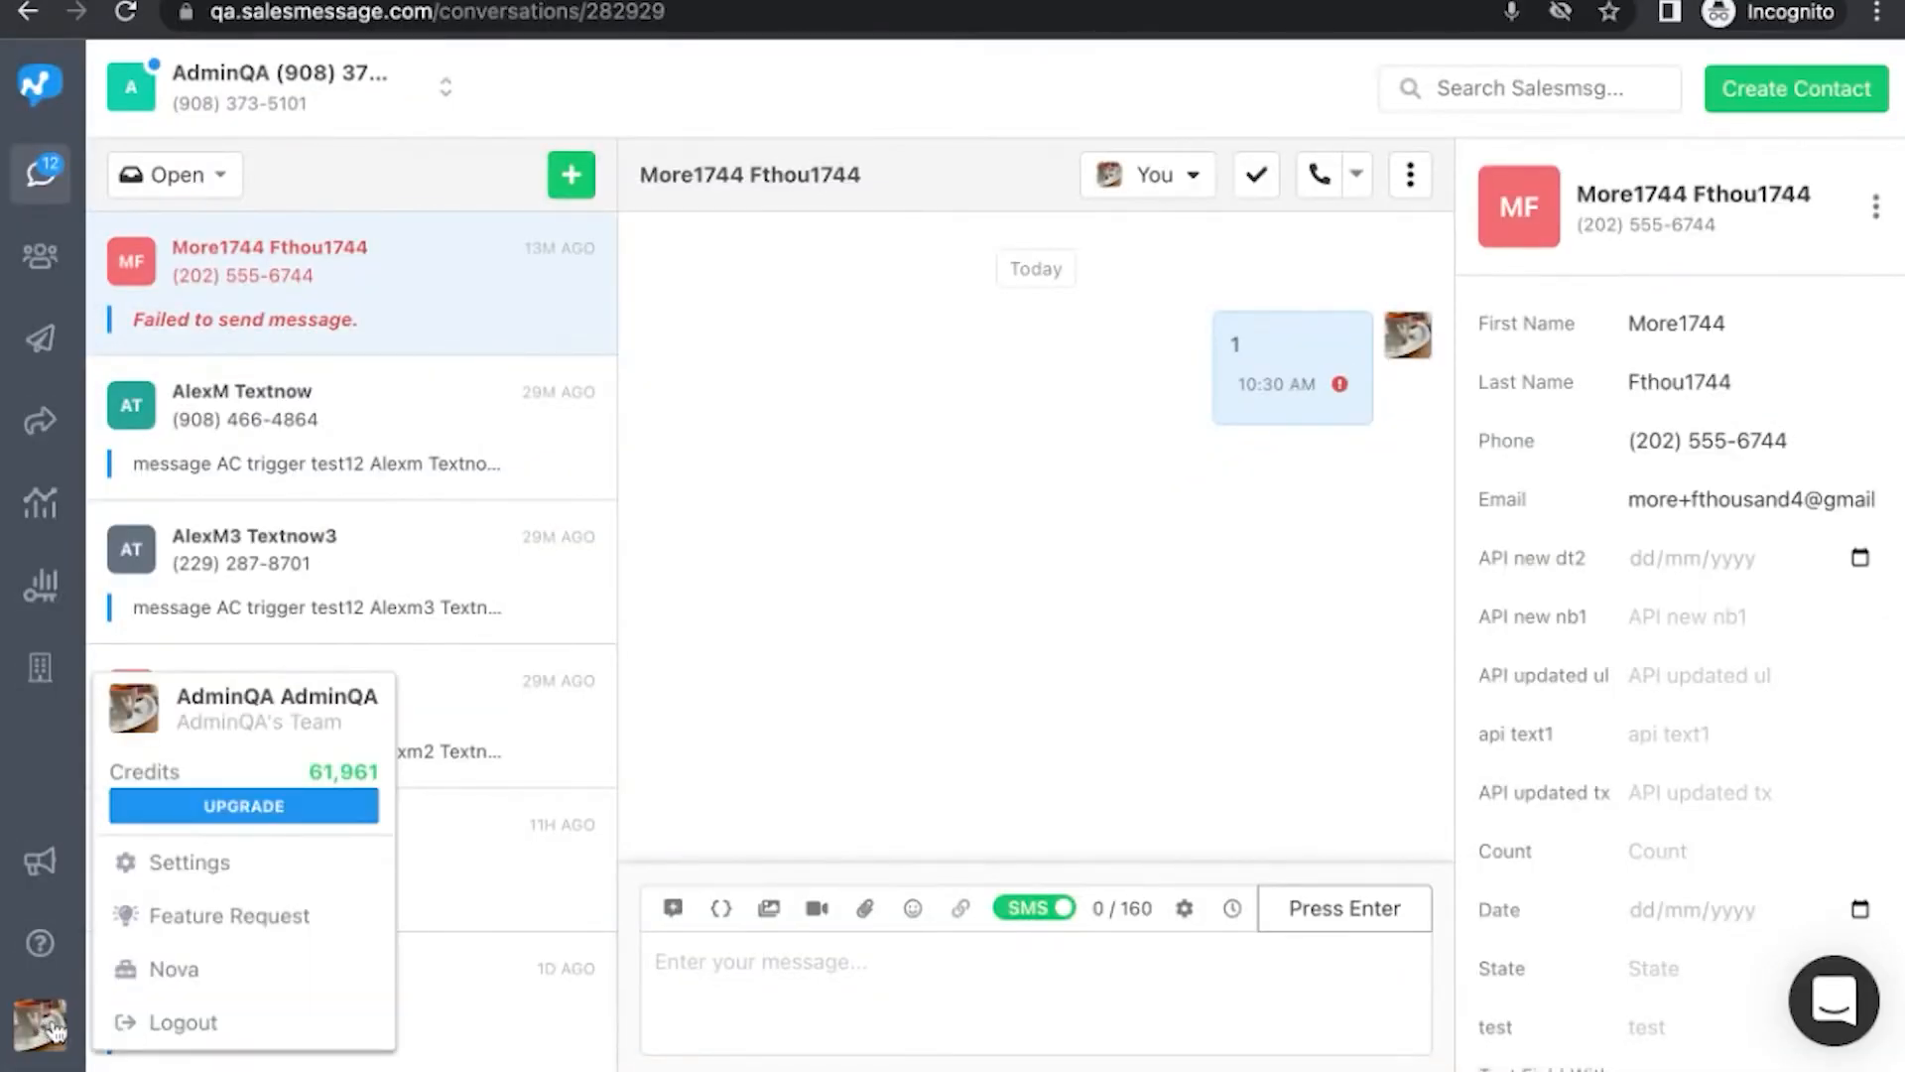
pyautogui.click(189, 862)
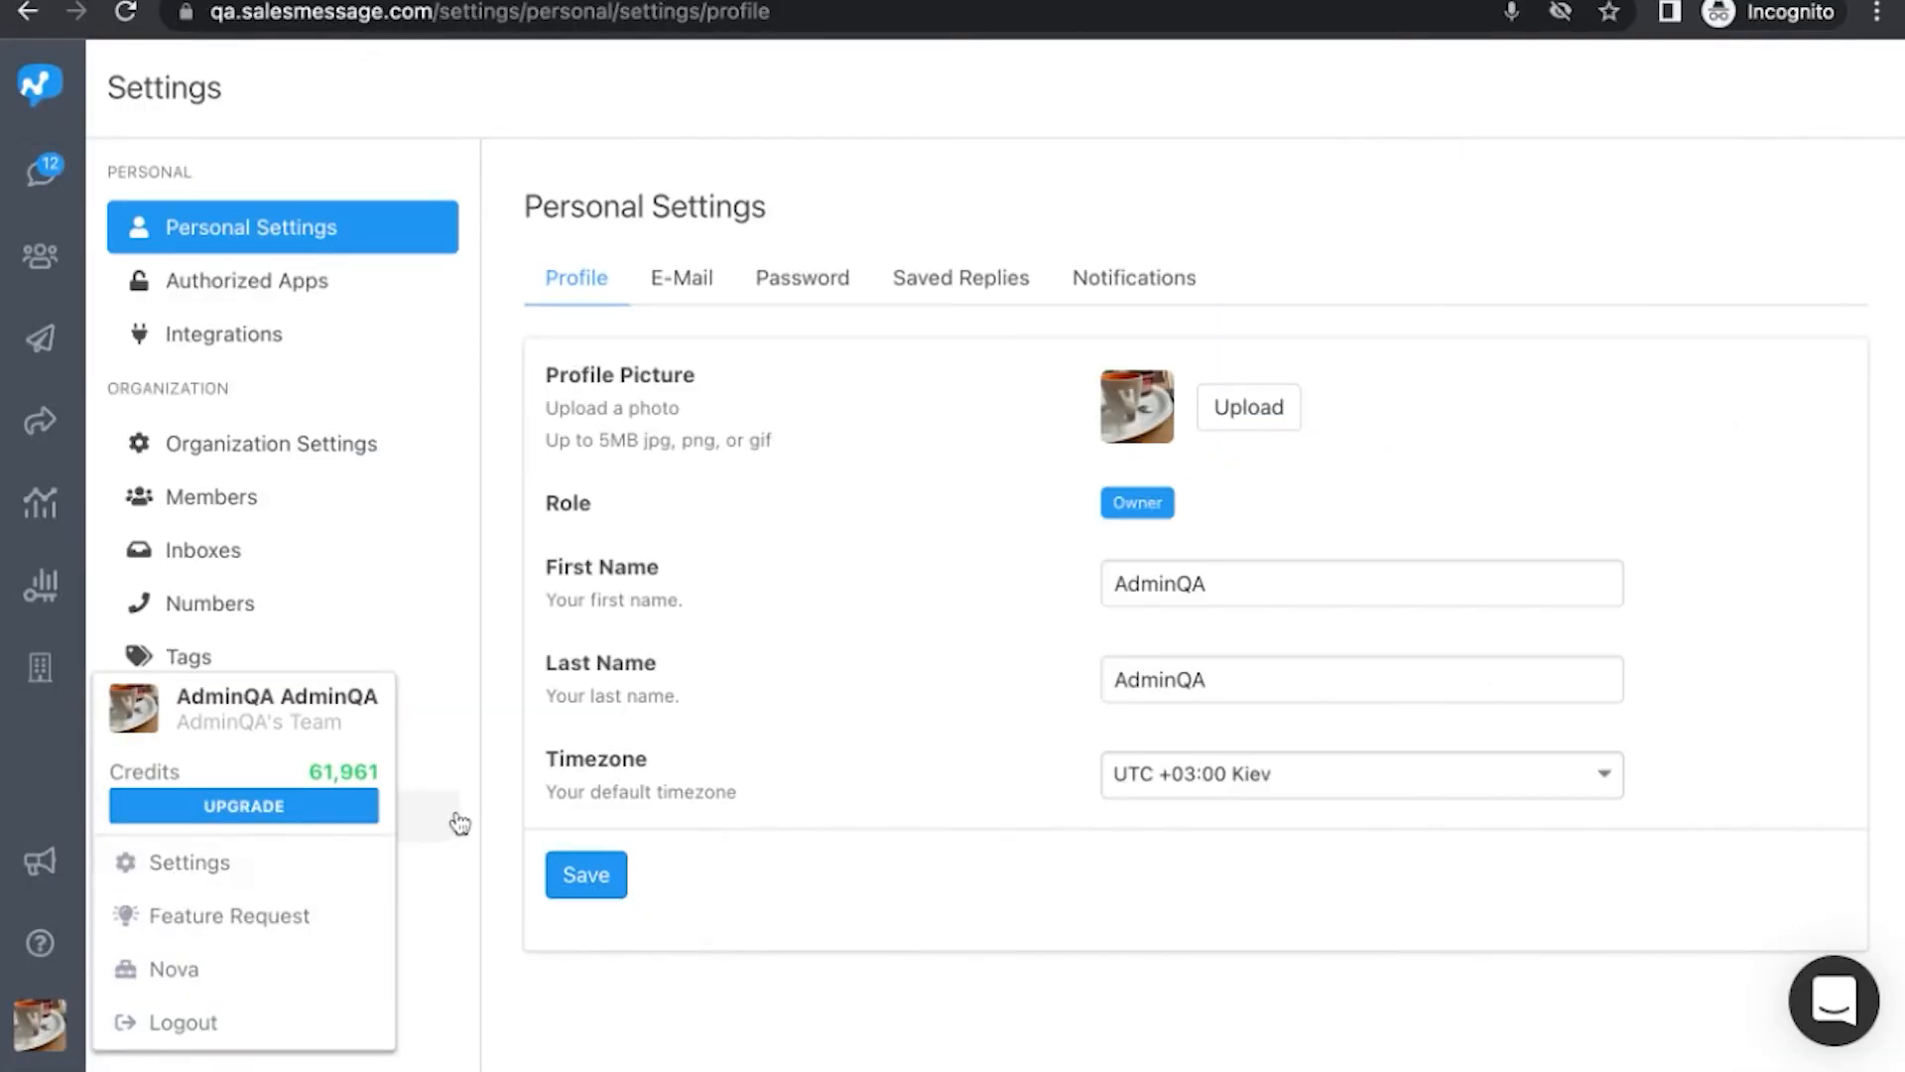
pyautogui.click(267, 710)
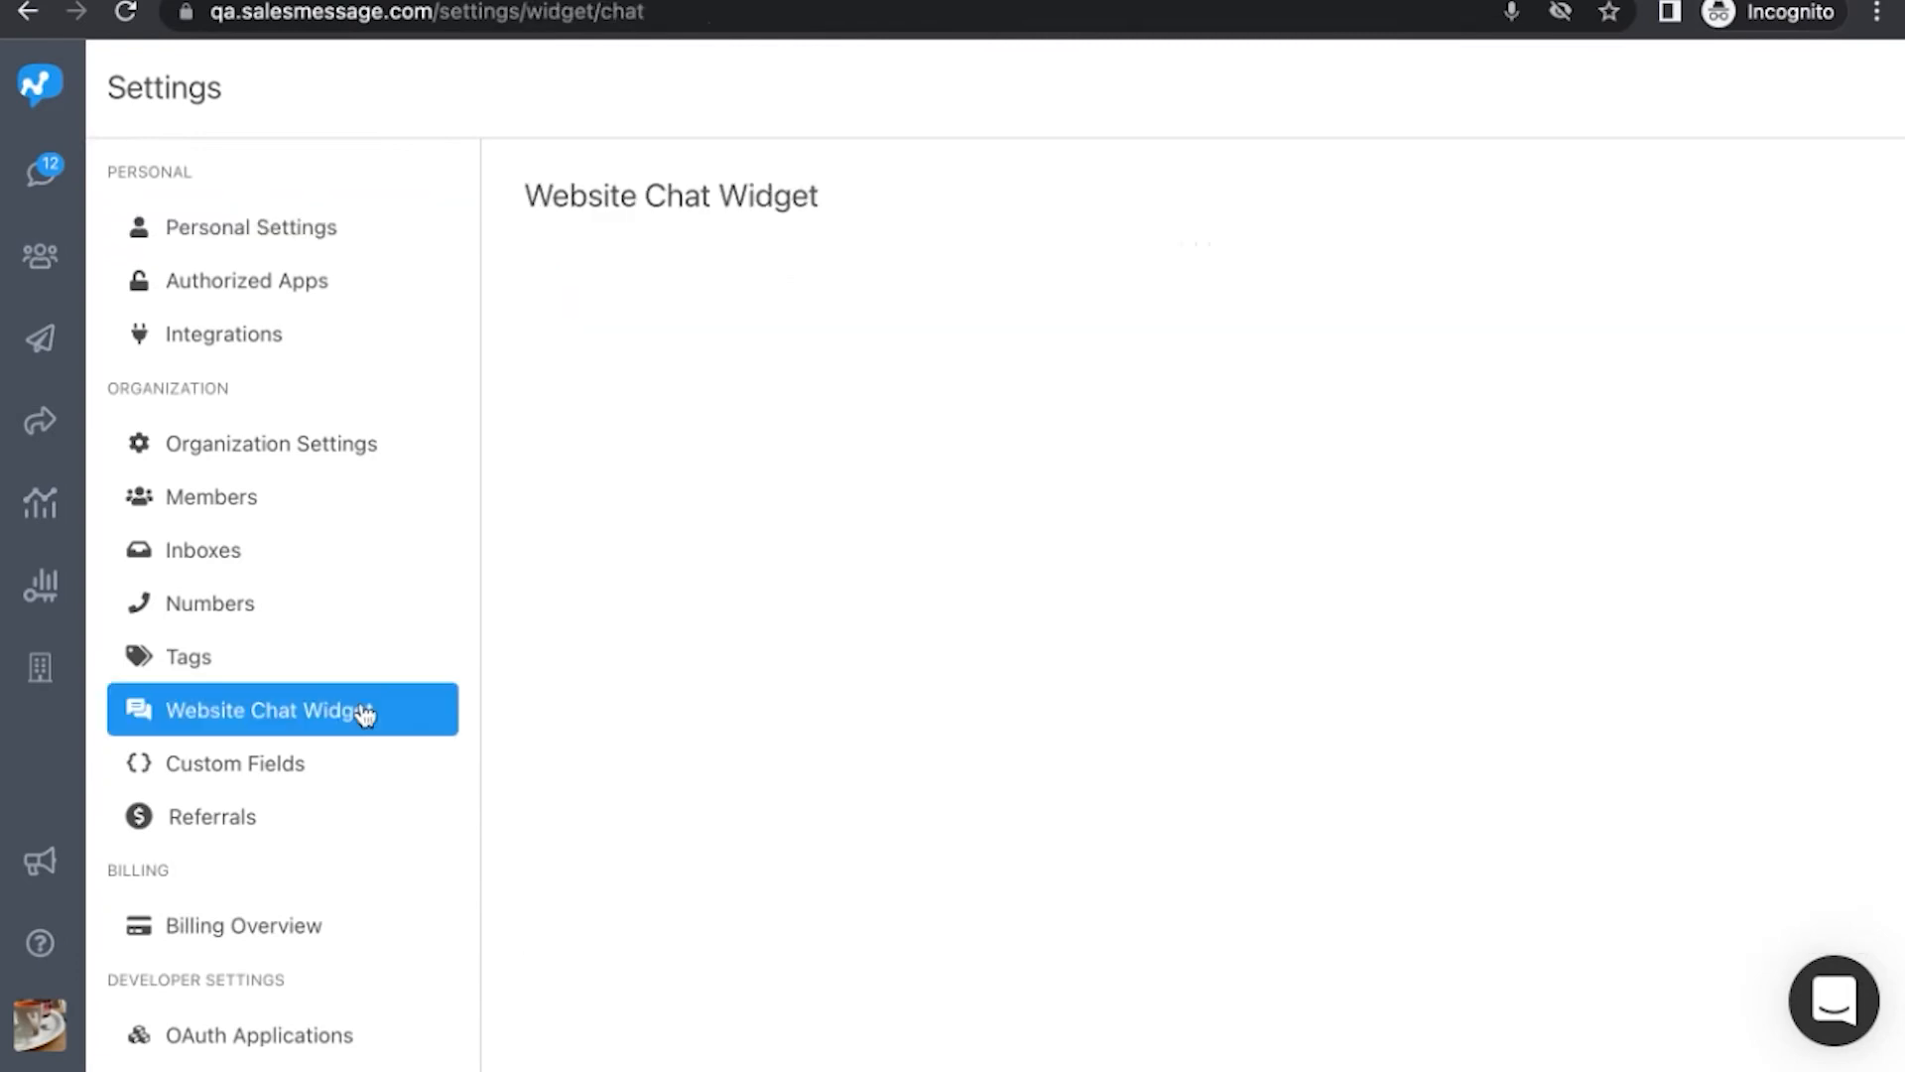
# - Copy the chat widget's JavaScript embed code from the Embed Widget tab
pyautogui.click(268, 709)
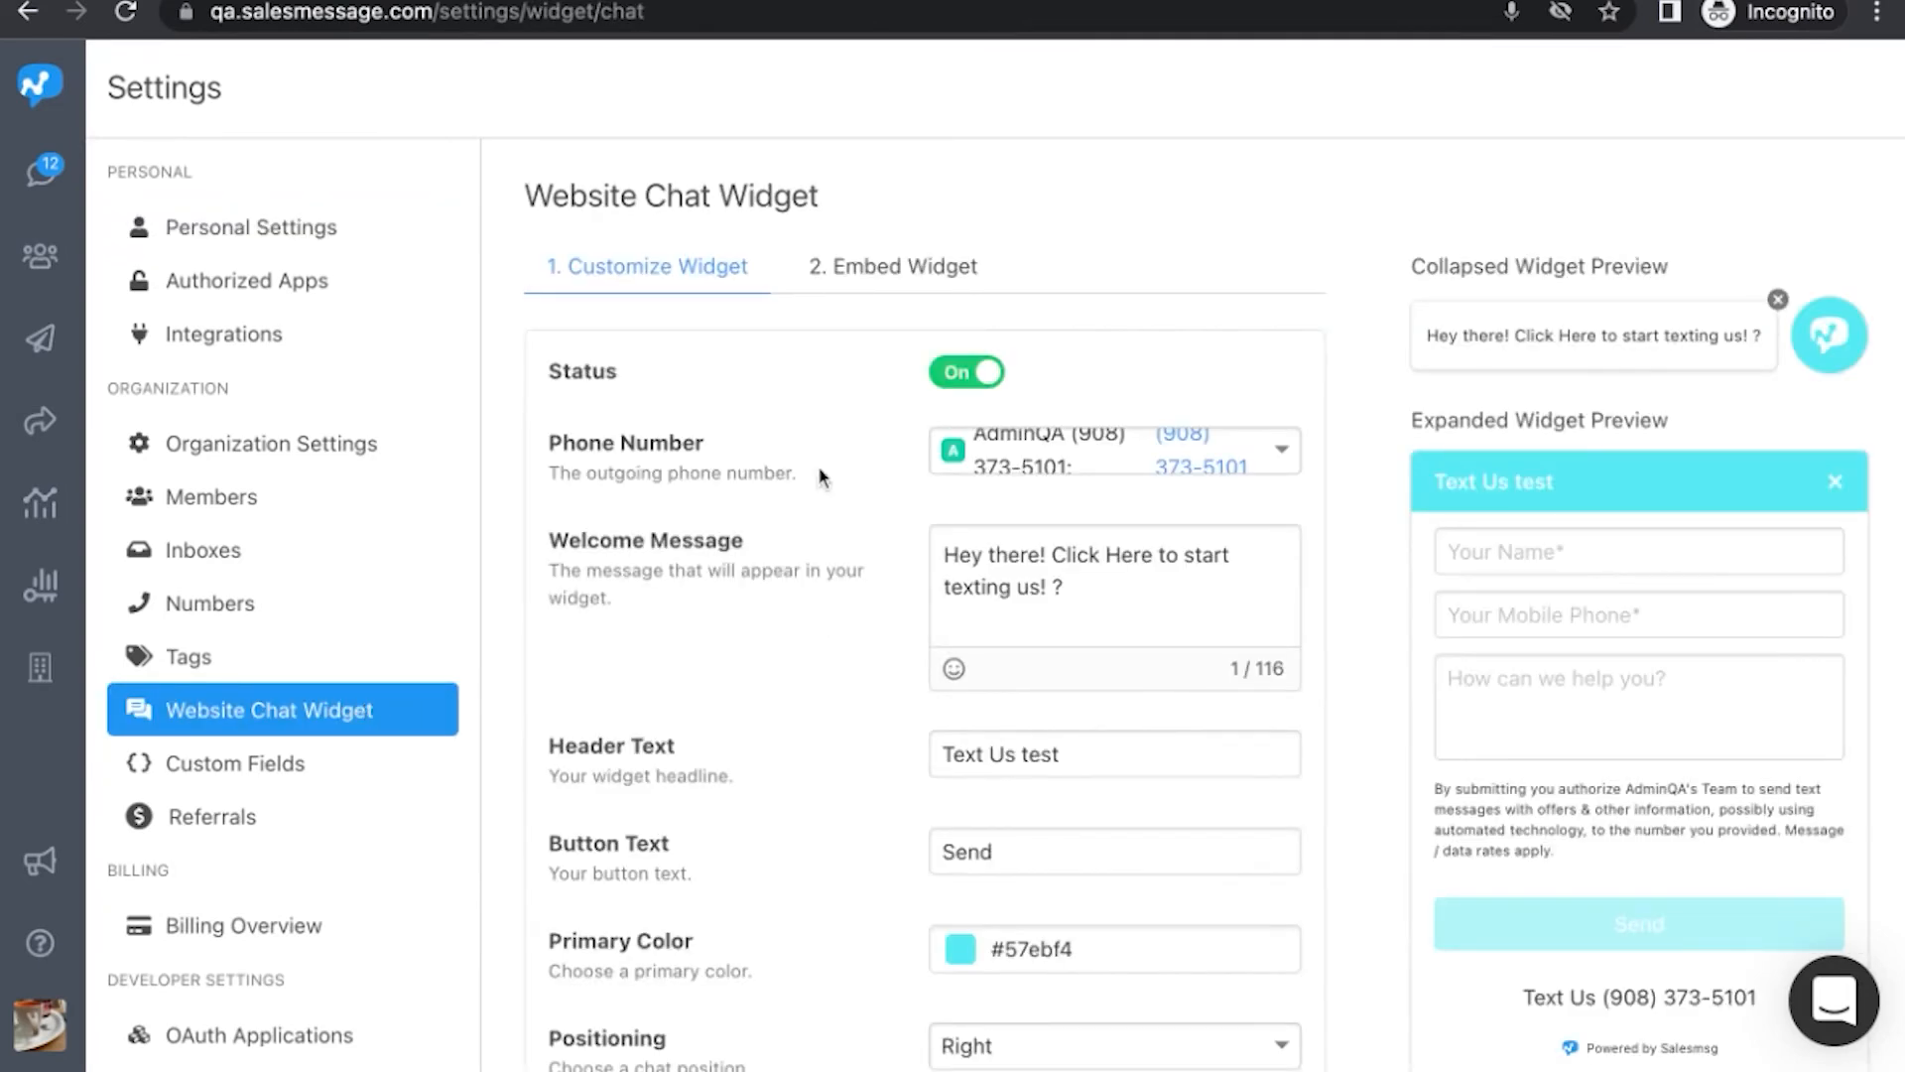
pyautogui.click(893, 266)
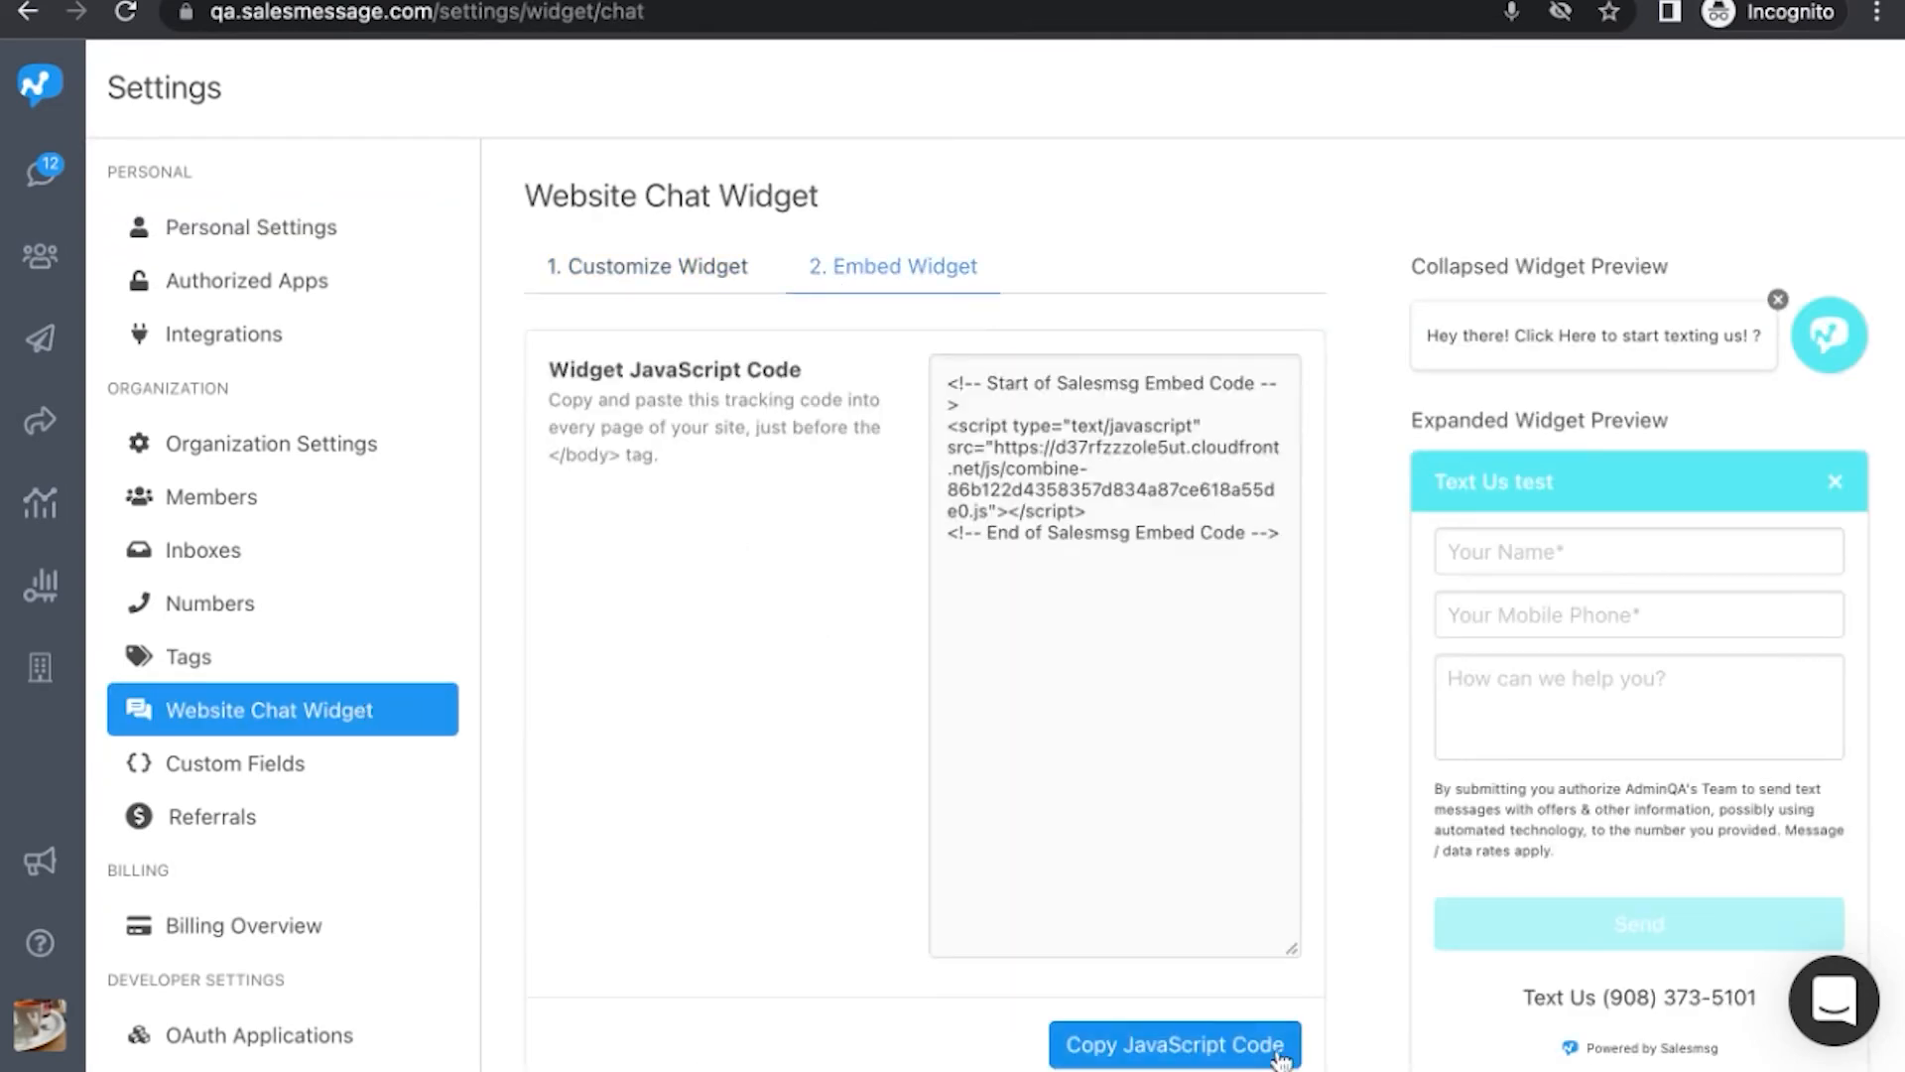
pyautogui.click(1175, 1045)
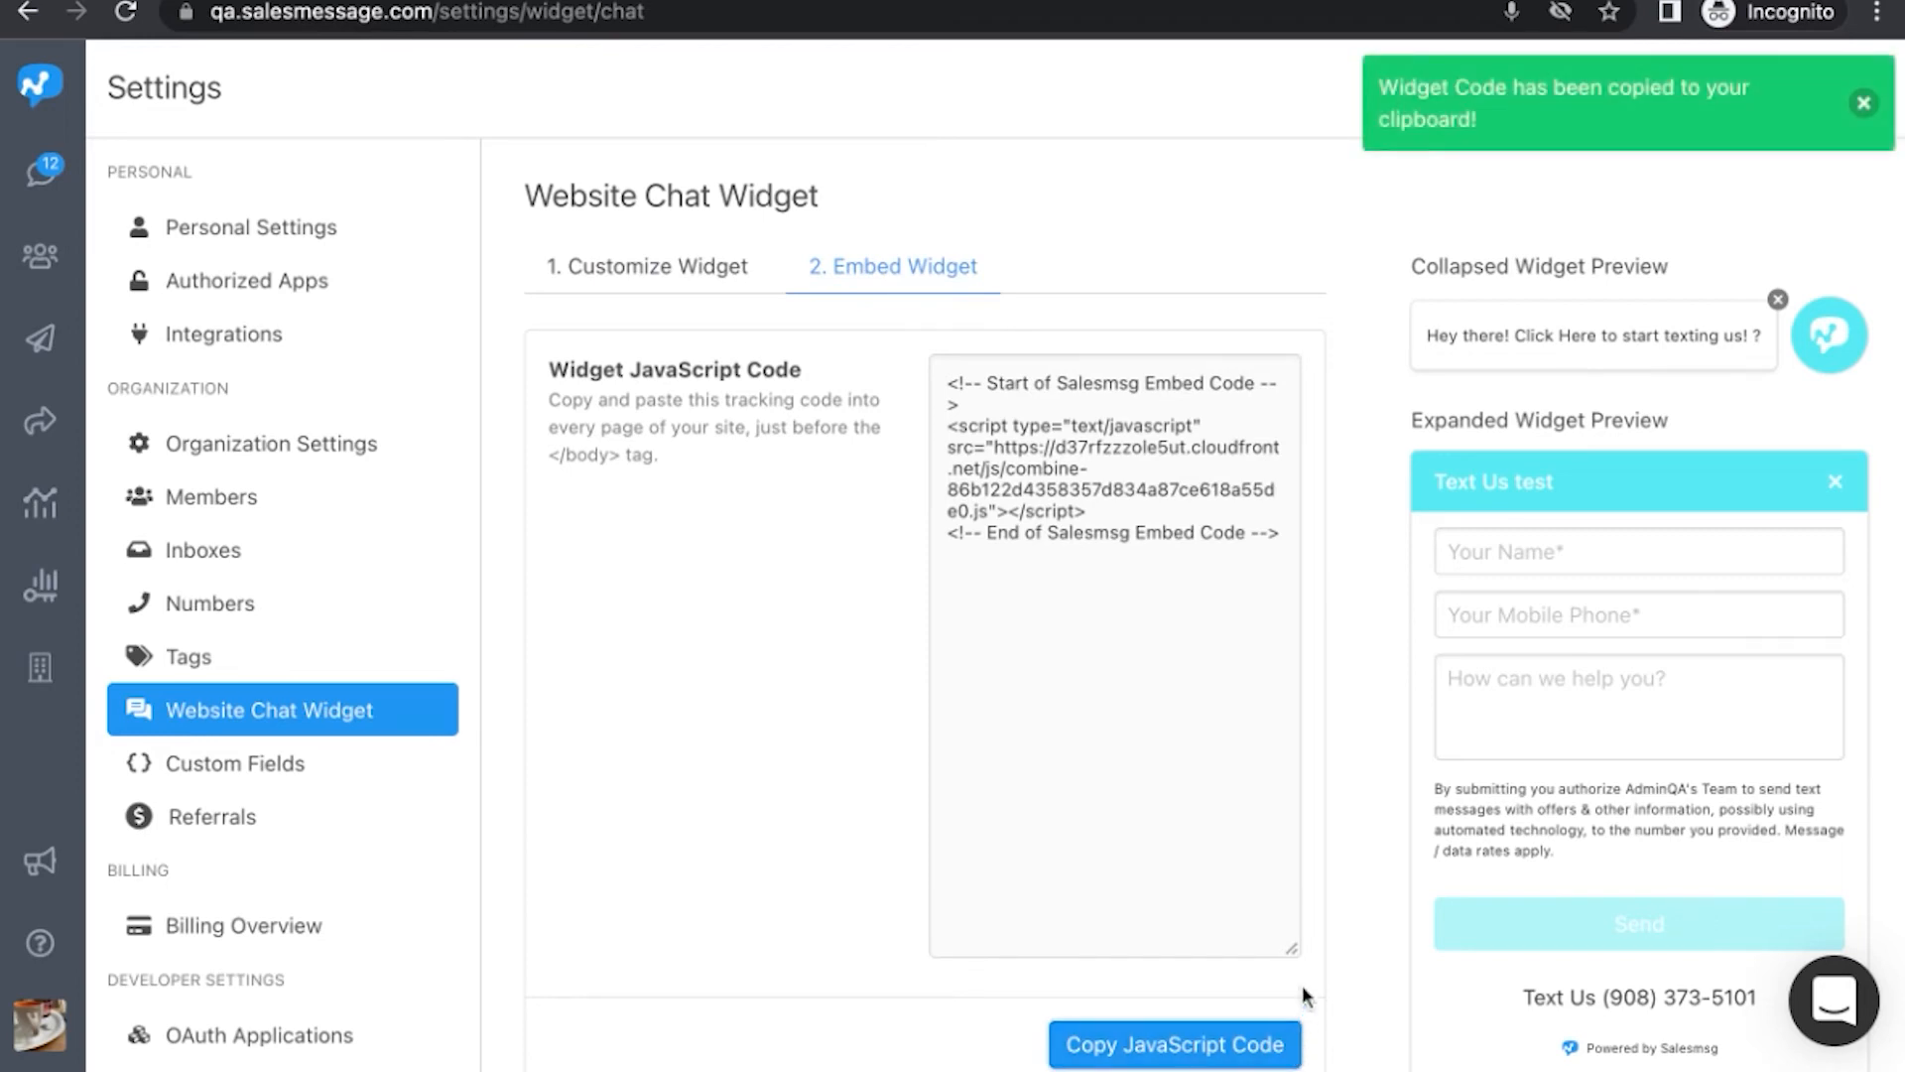
pyautogui.moveTo(142, 1041)
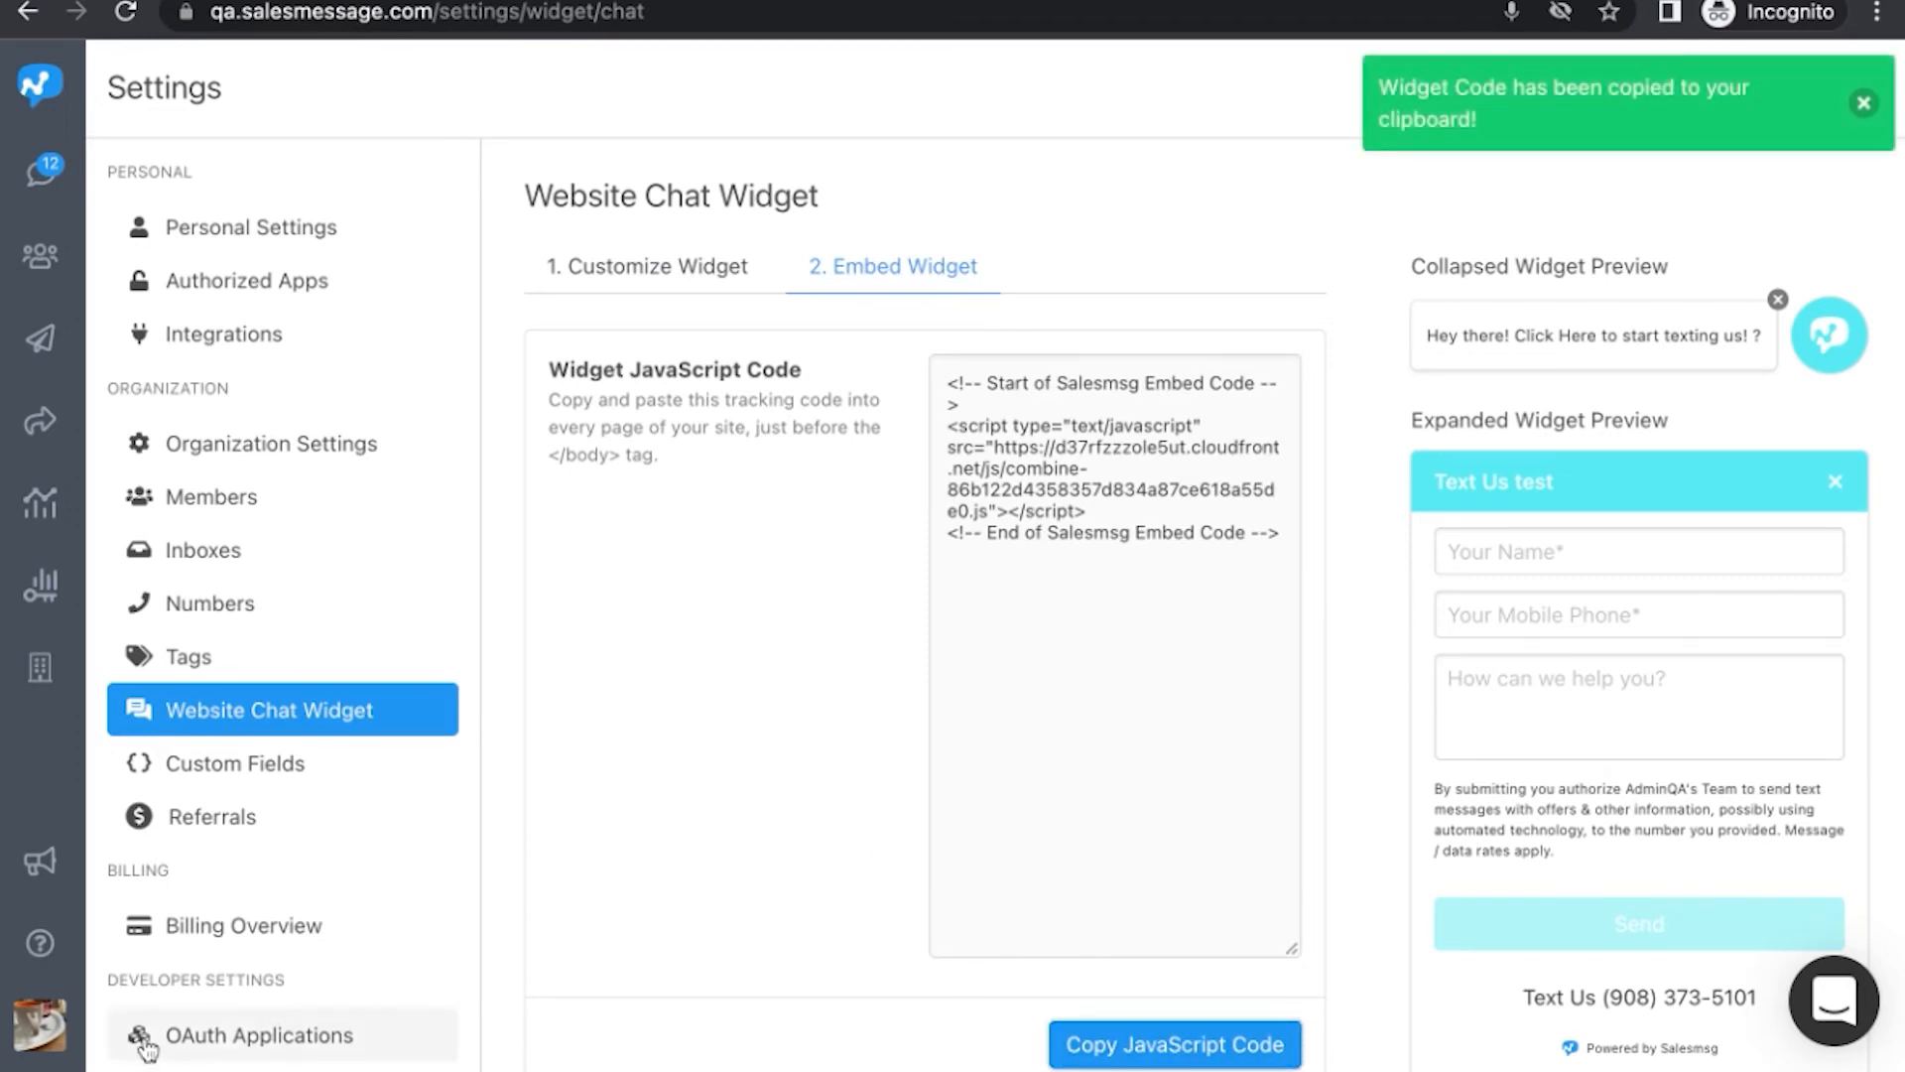